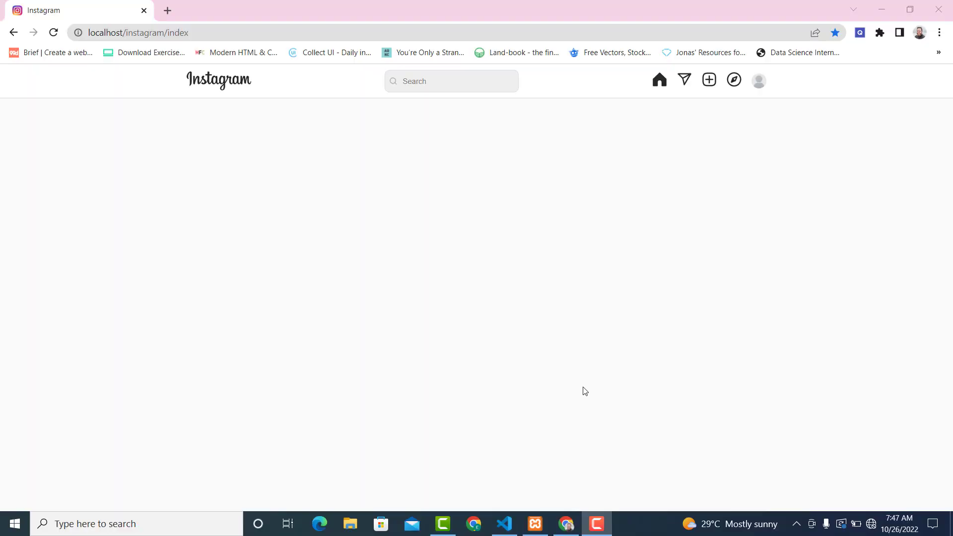
mouse_move(712, 224)
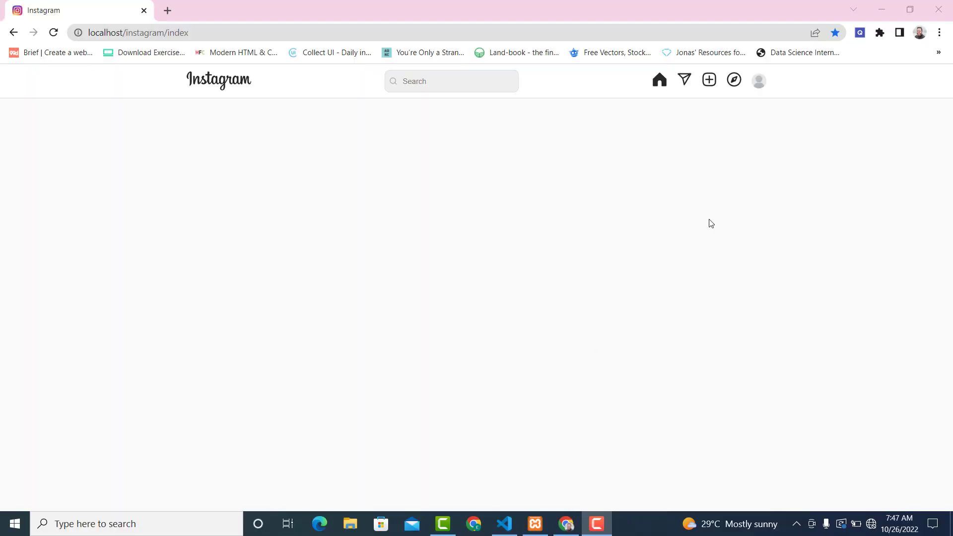
mouse_move(745, 169)
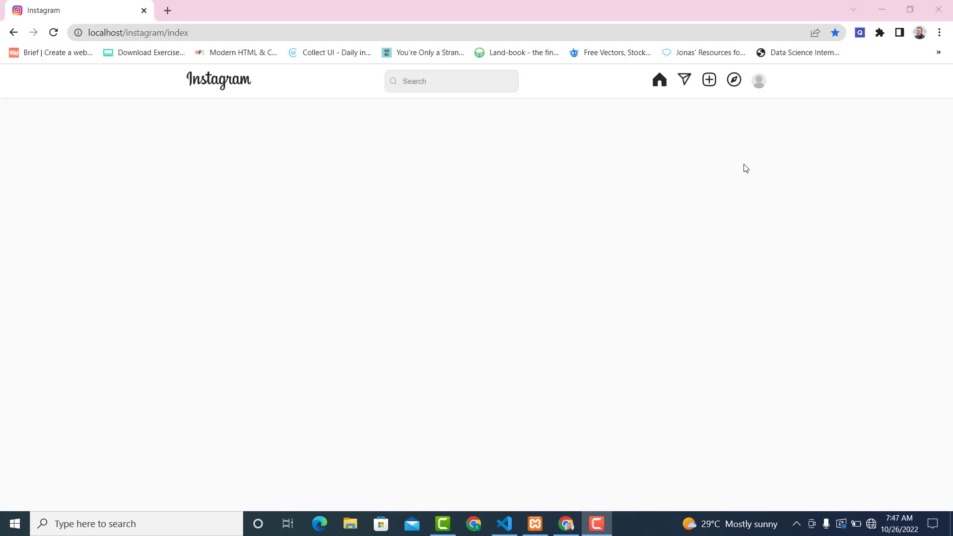
Log out from the profile avatar menu, landing on the 404 page at localhost/instagram/logout.
click(758, 80)
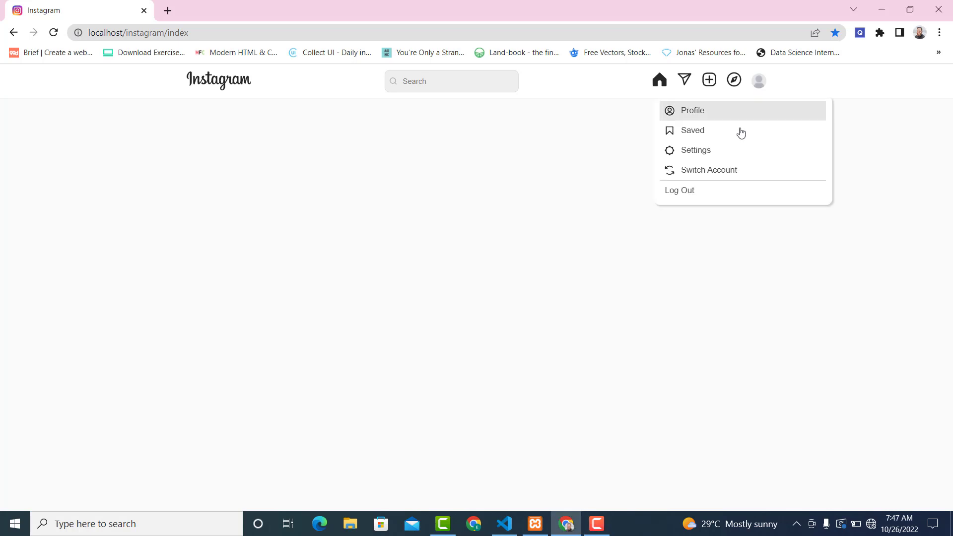
click(679, 190)
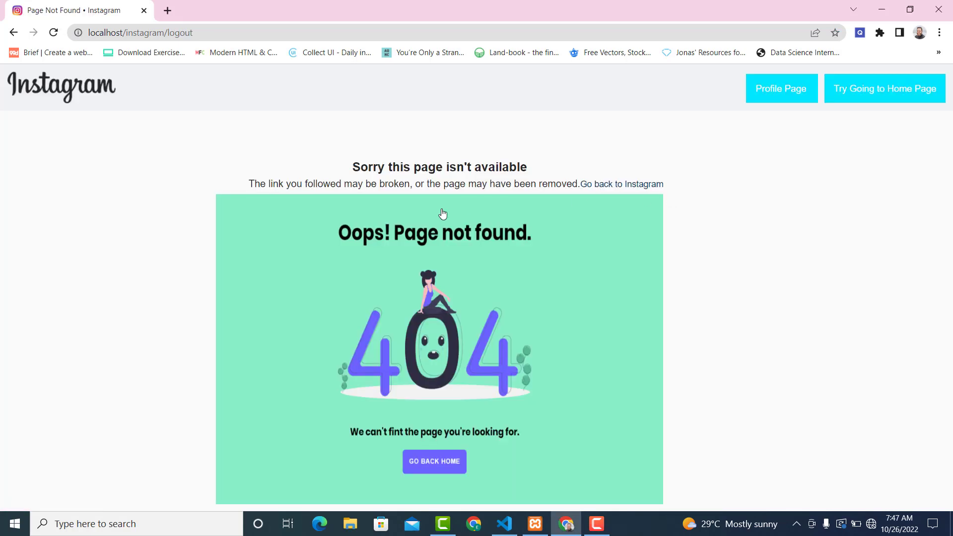
mouse_move(326, 149)
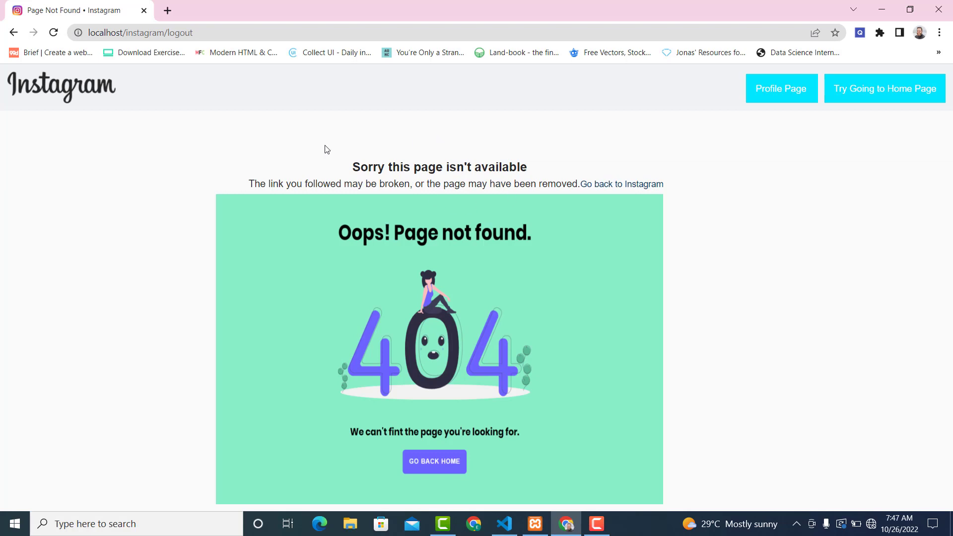
mouse_move(84, 164)
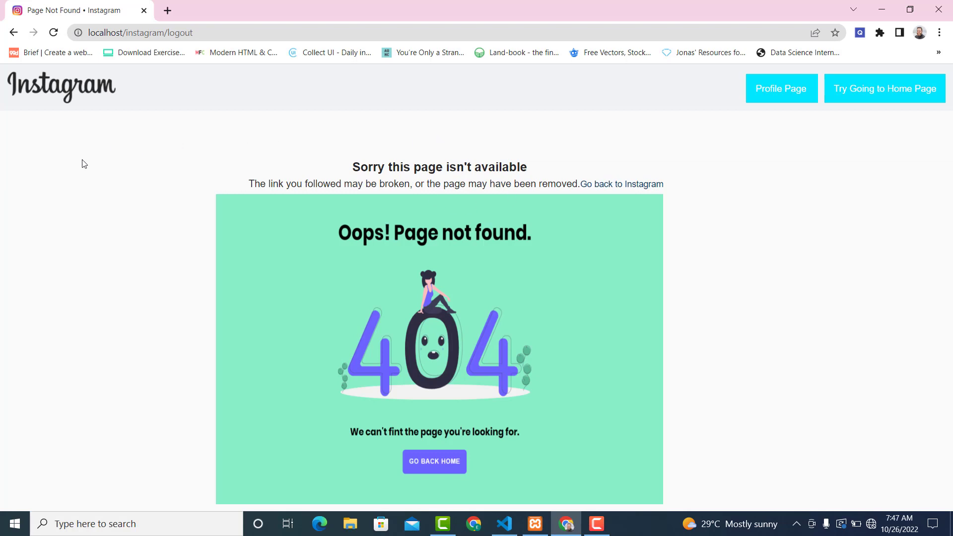
mouse_move(135, 107)
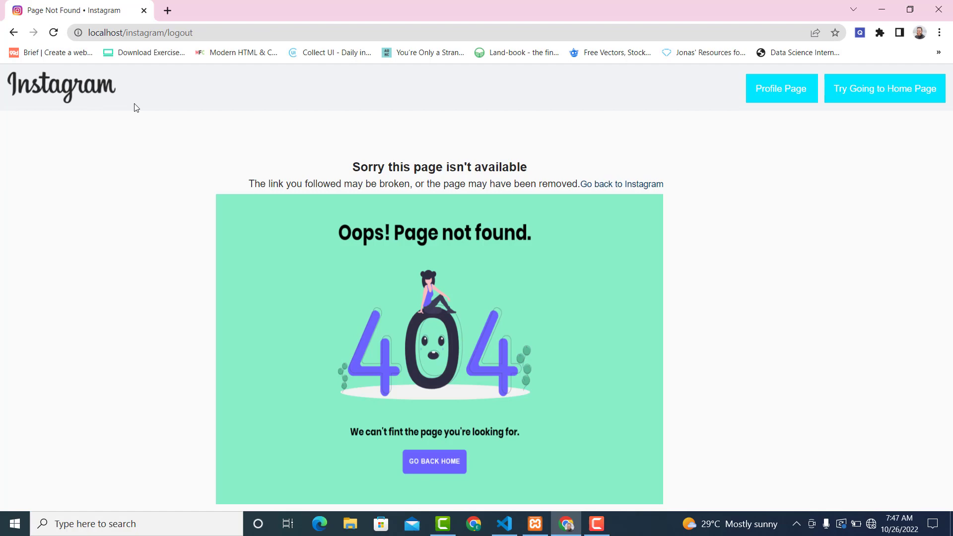
mouse_move(503, 523)
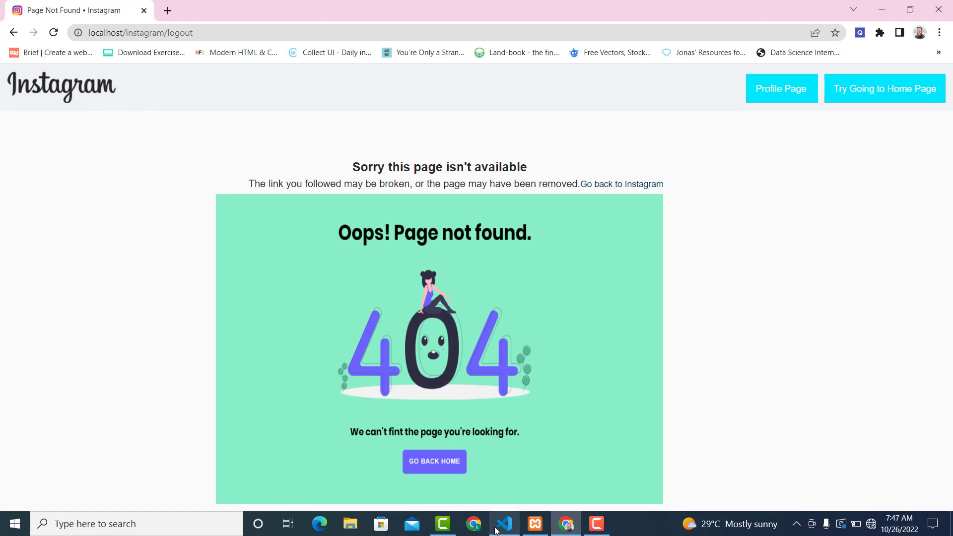
Create an empty logout.php file in the Instagram project root.
click(504, 523)
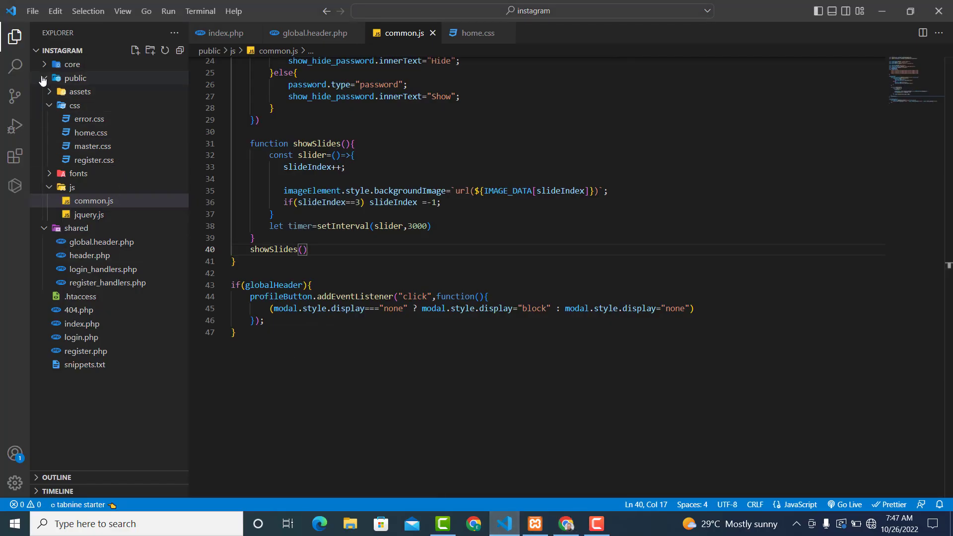
click(75, 78)
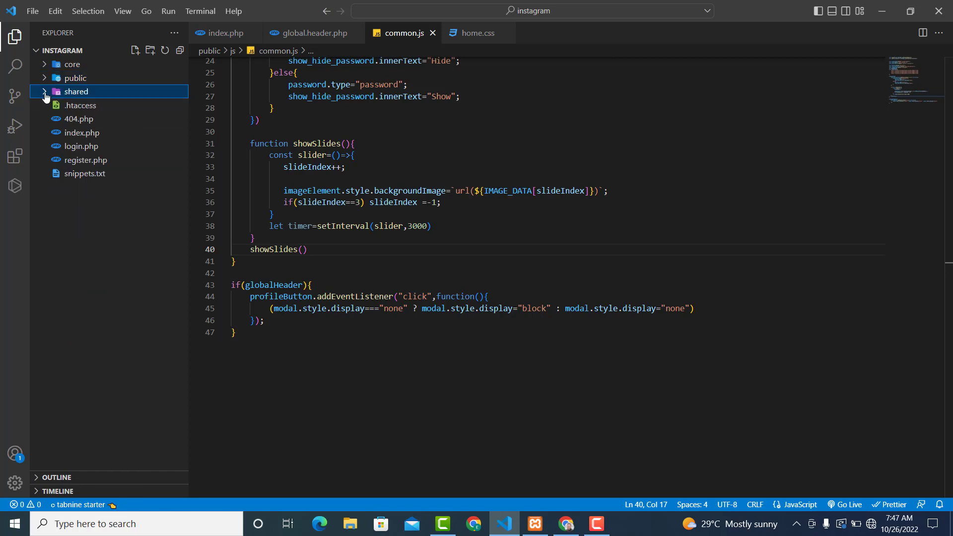
right_click(75, 91)
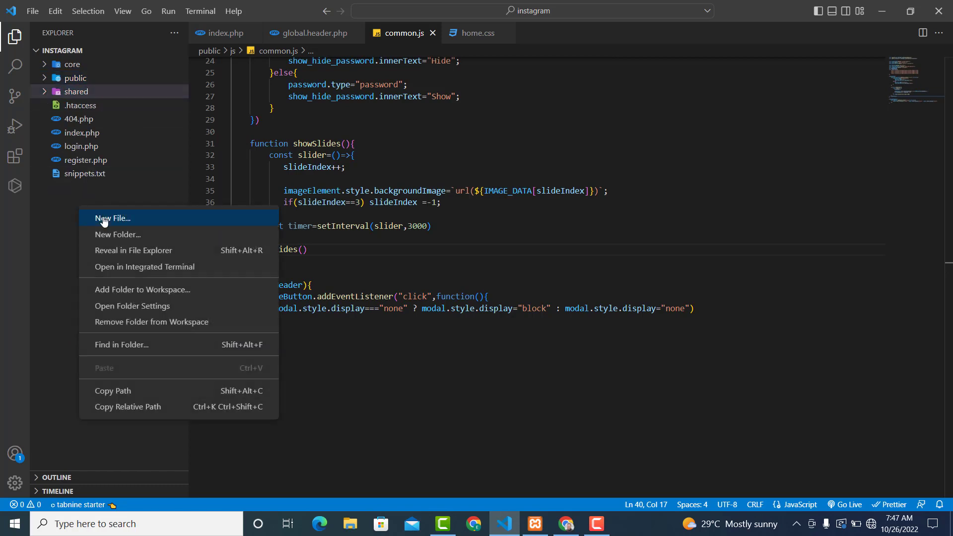
click(112, 219)
text(logout.)
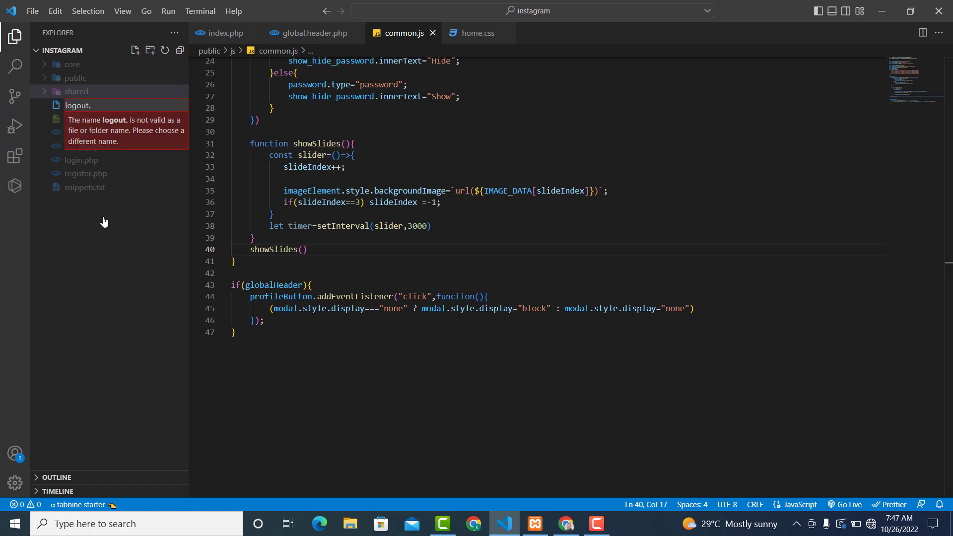
key(Return)
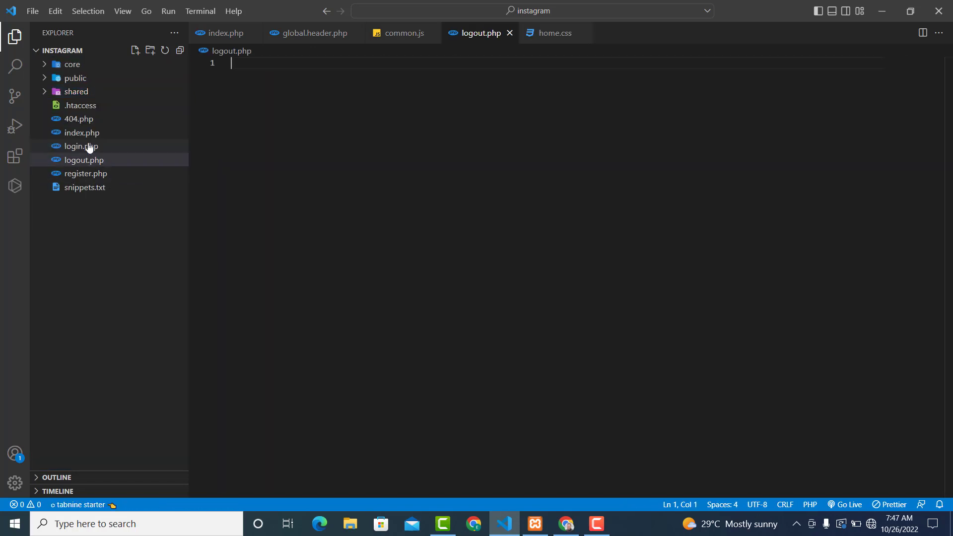
Start logout.php with <?php and require_once "core/init.php"; as in index.php.
click(83, 132)
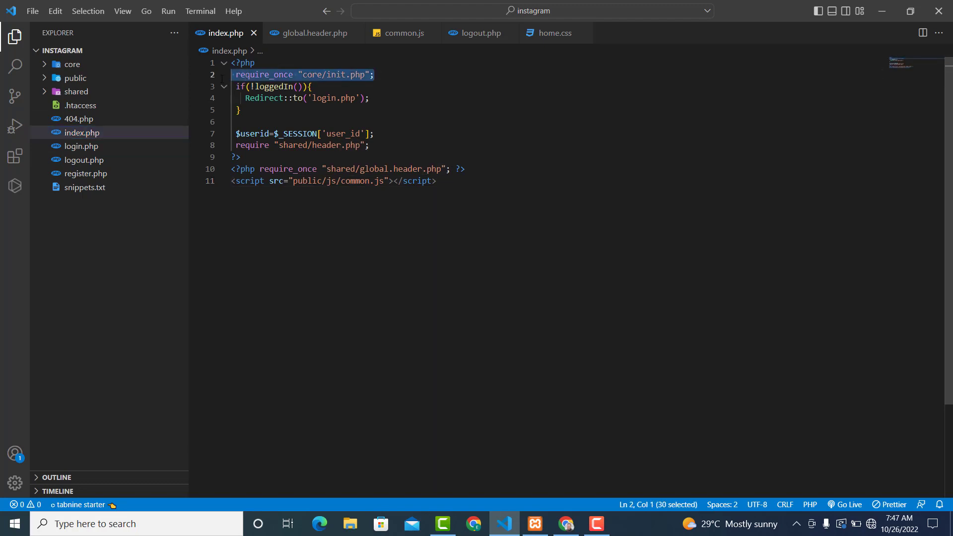
mouse_move(490, 33)
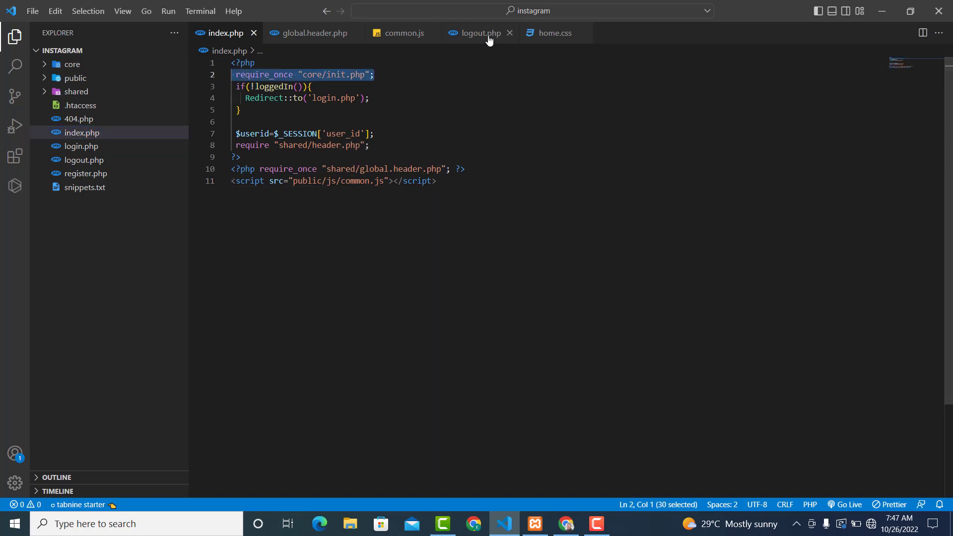
click(481, 33)
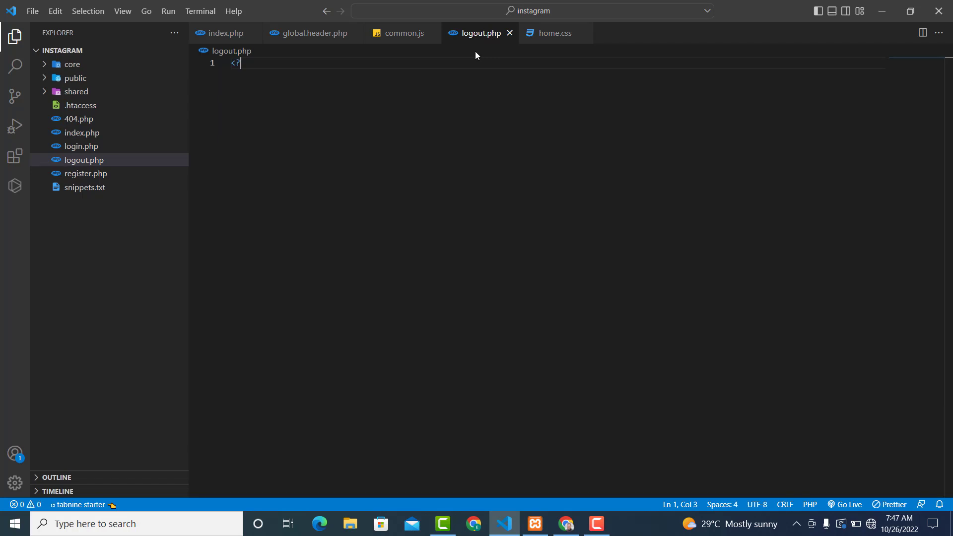
text(php)
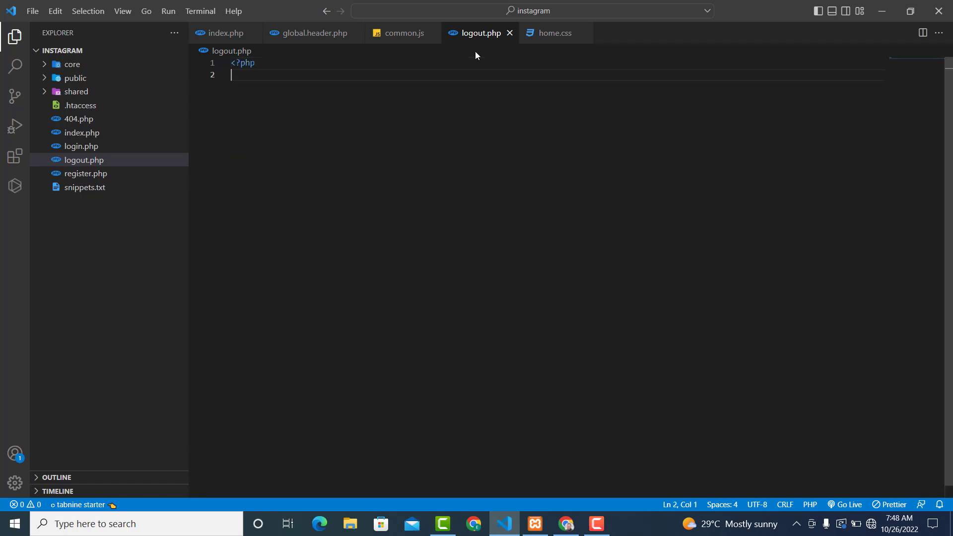
text(require_once "core/init.php";)
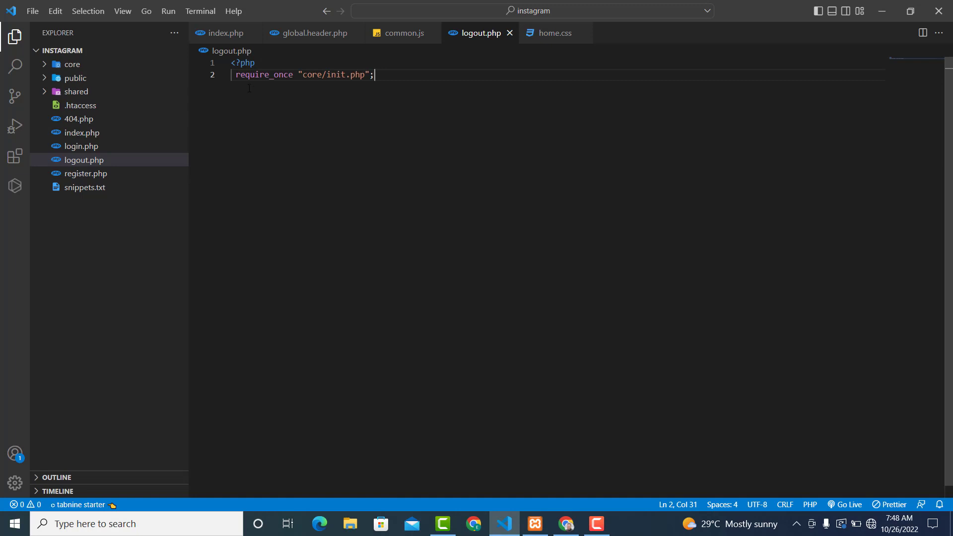
mouse_move(197, 107)
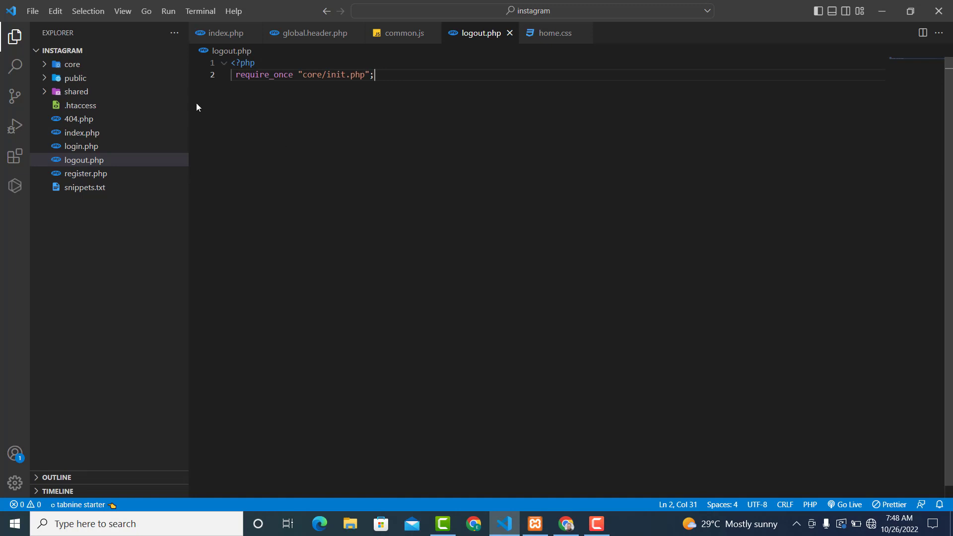
Add an empty log_out_user() function after show_errors in core/functions.php.
click(72, 63)
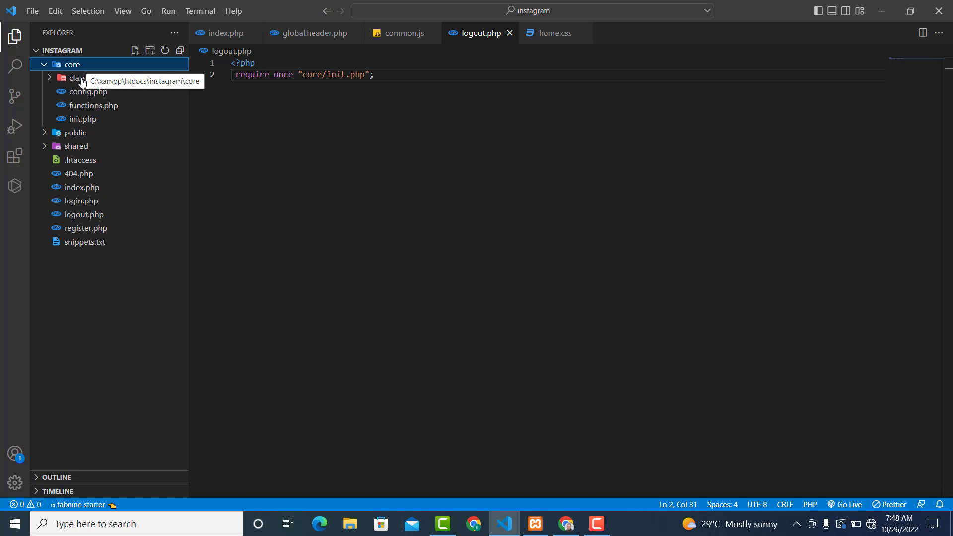
click(94, 105)
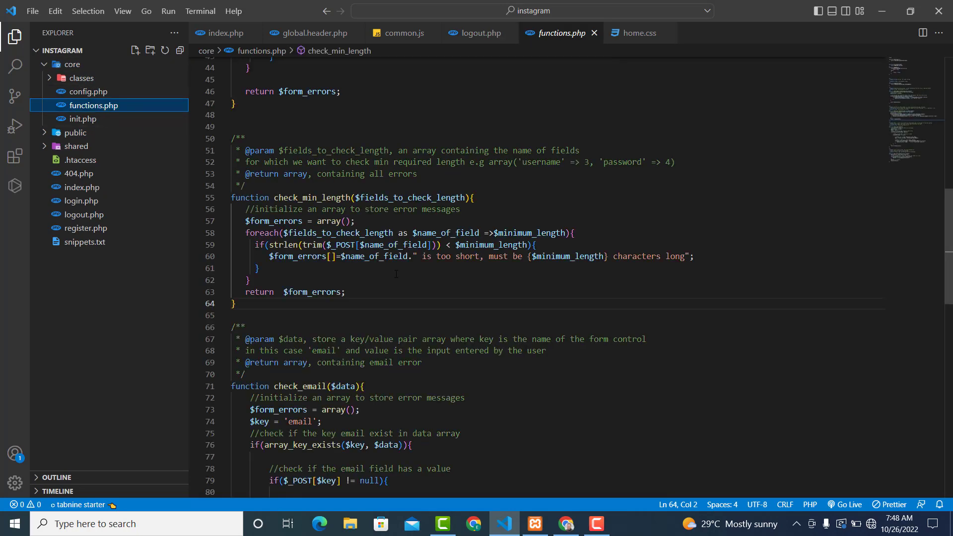
scroll(down, 3)
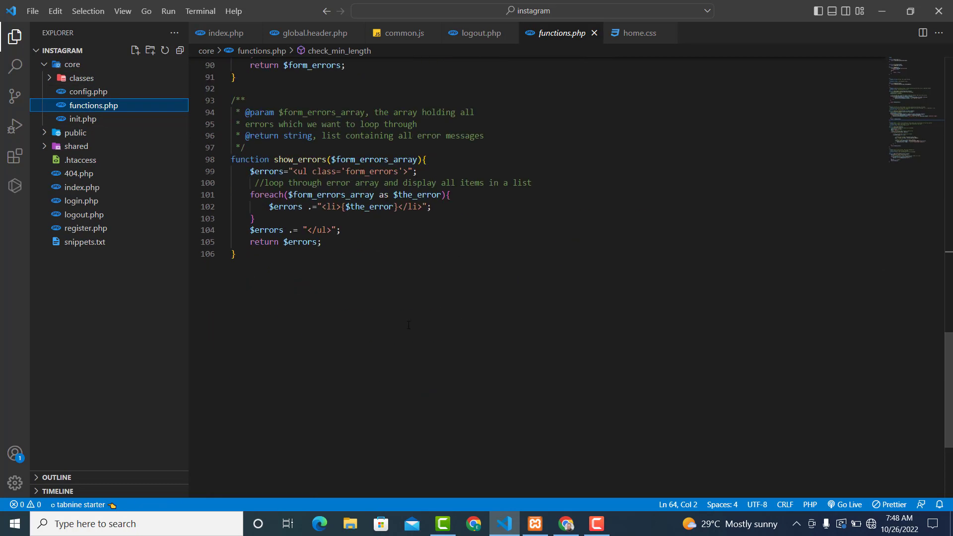
key(enter)
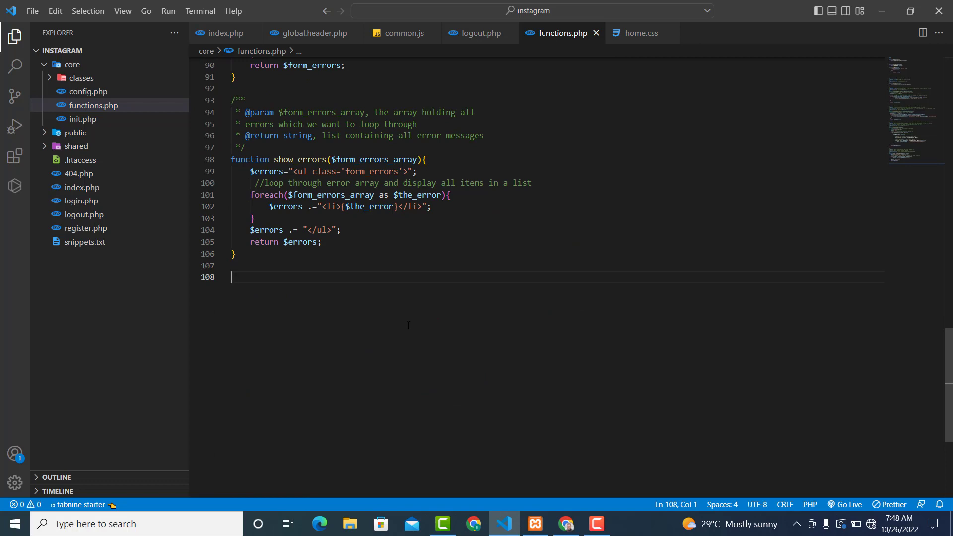
text(function log))
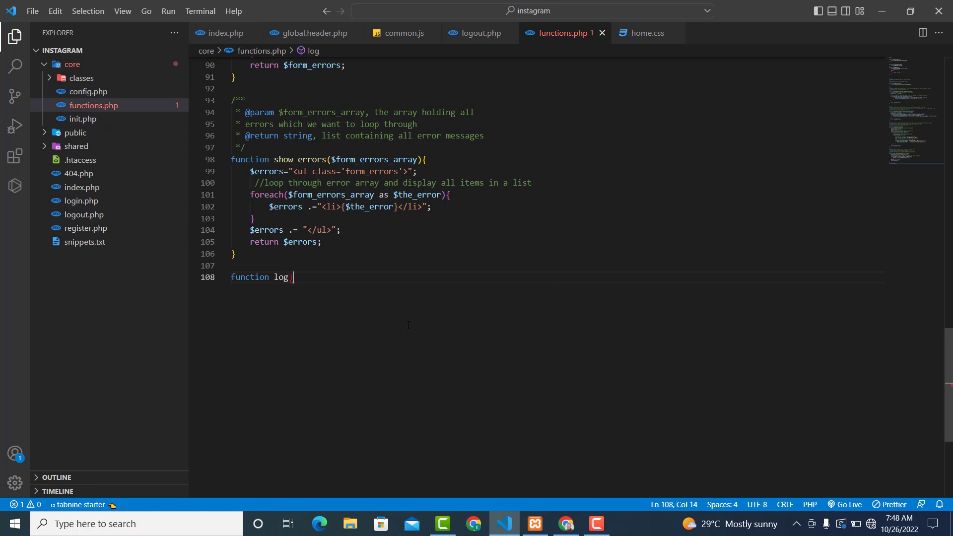
text(_out($)
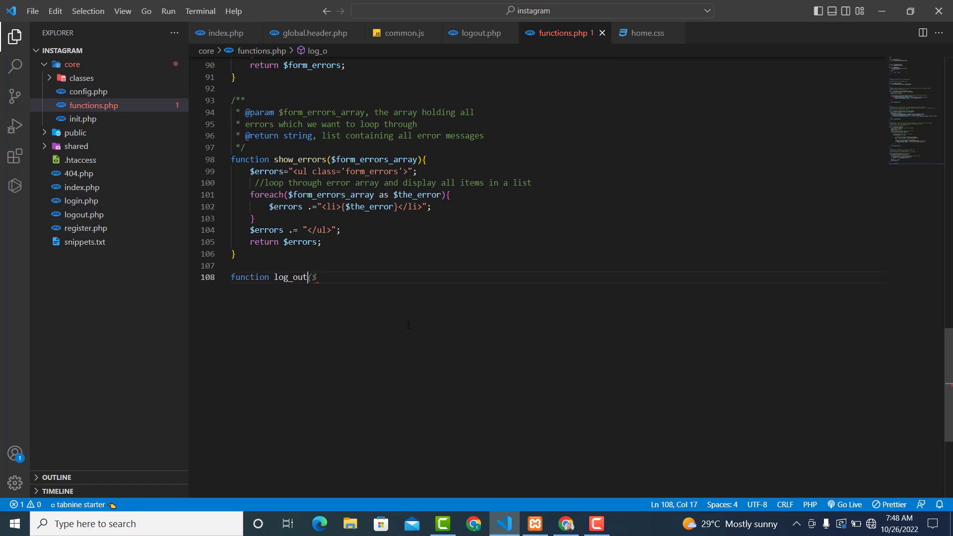
text(_user)
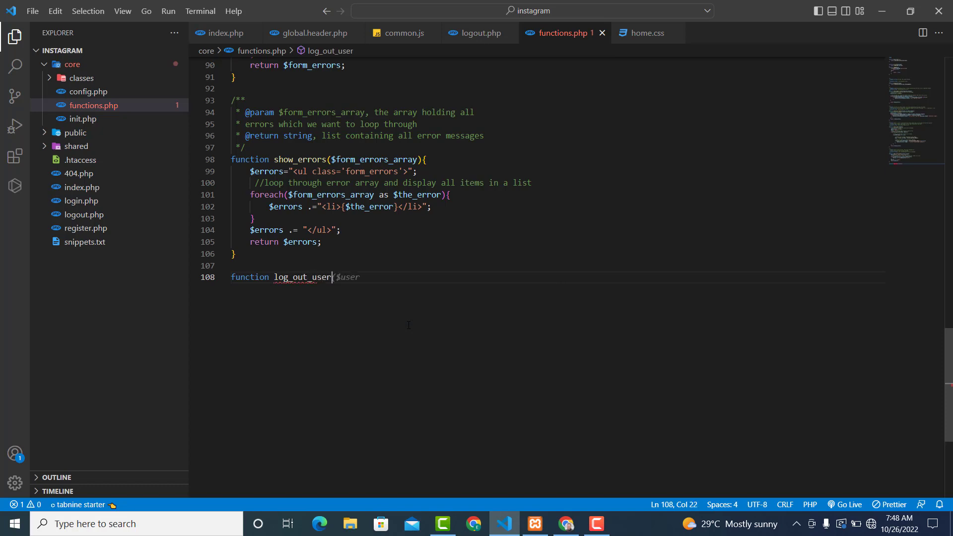
text((){)
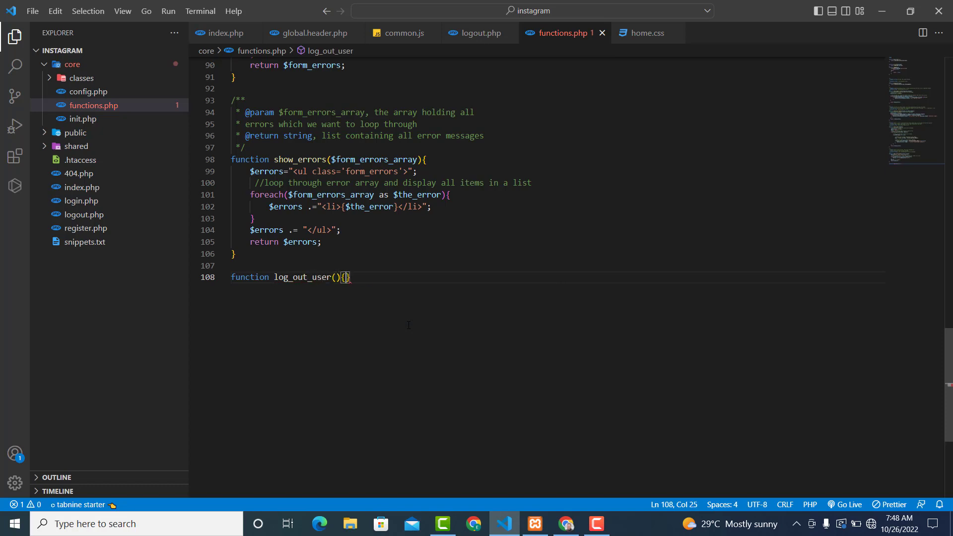
key(Enter)
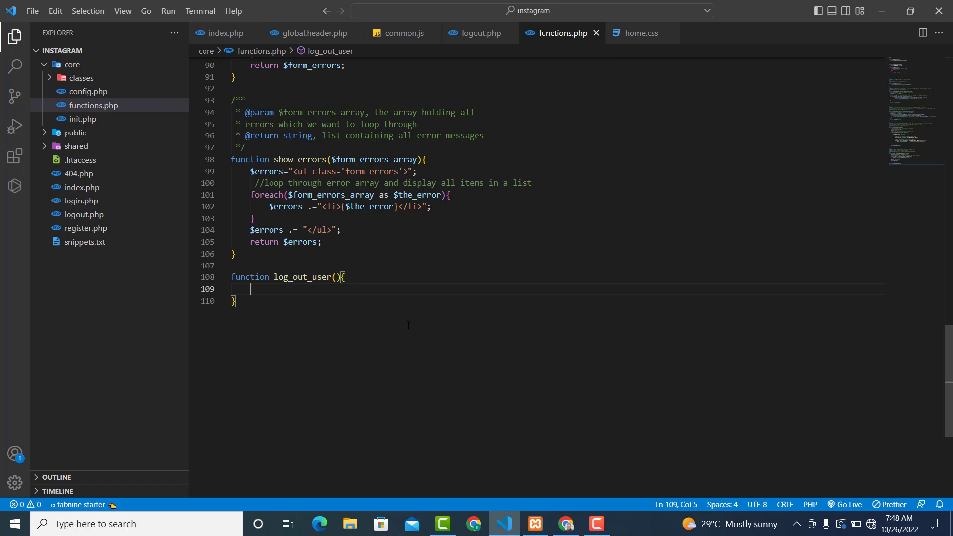
Unset $_SESSION['user_id'] and reset $_SESSION to an empty array.
text(unset)
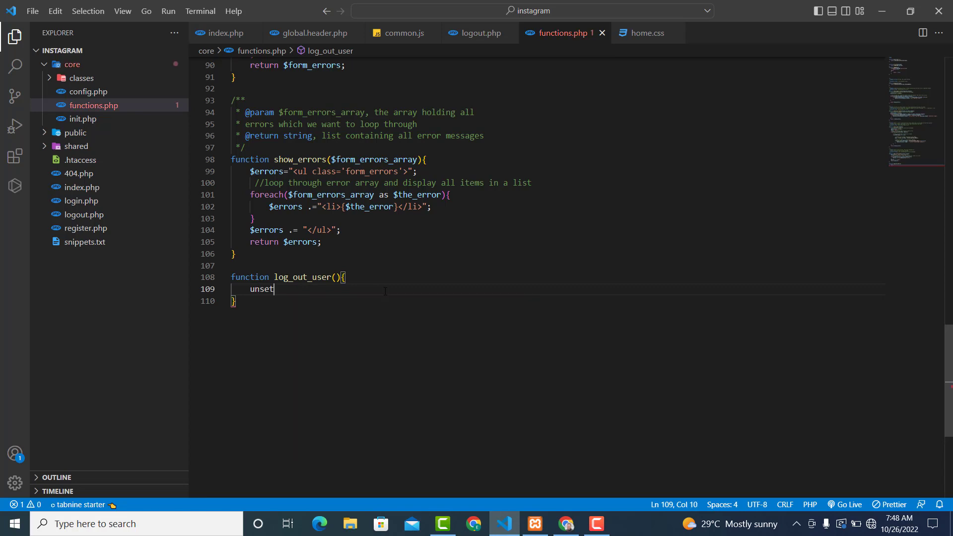
text(($)
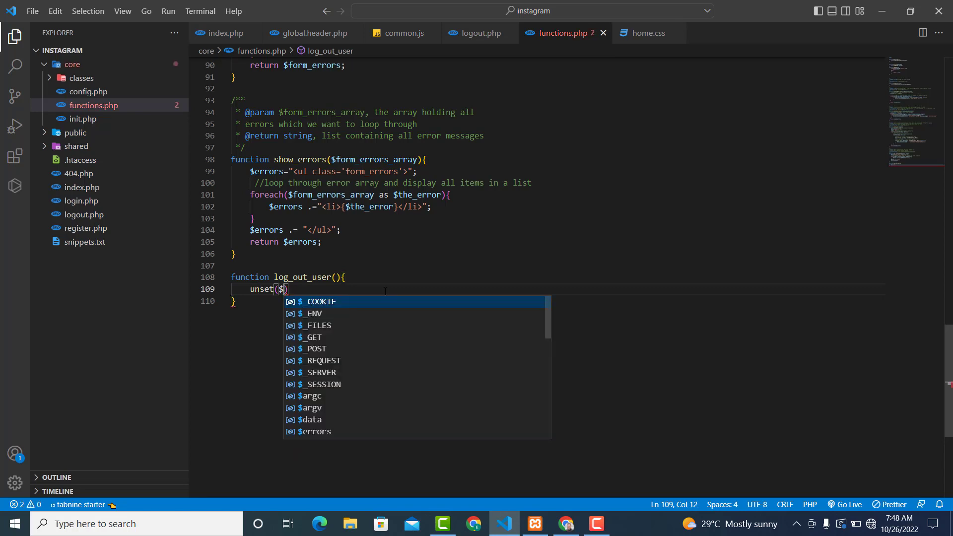
text(_s)
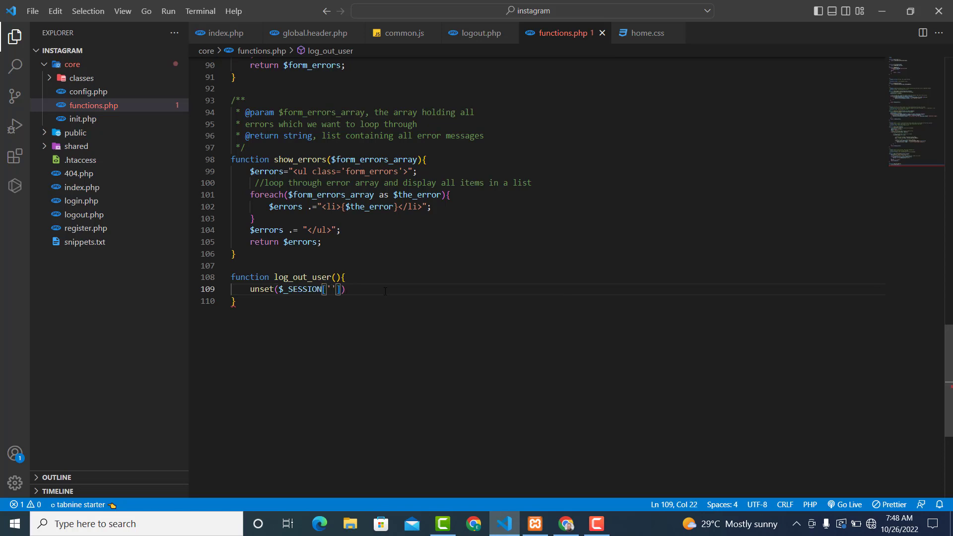
text(user_id)
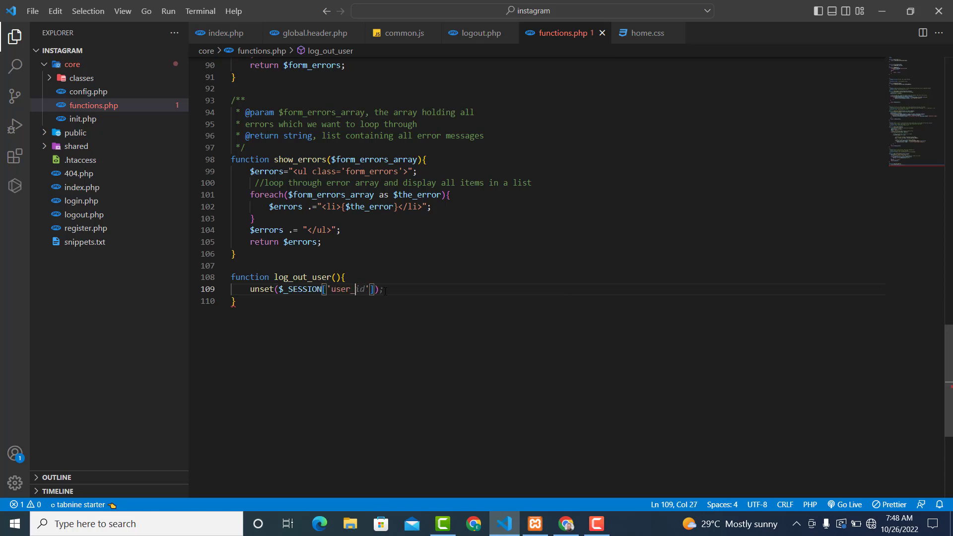
key(Enter)
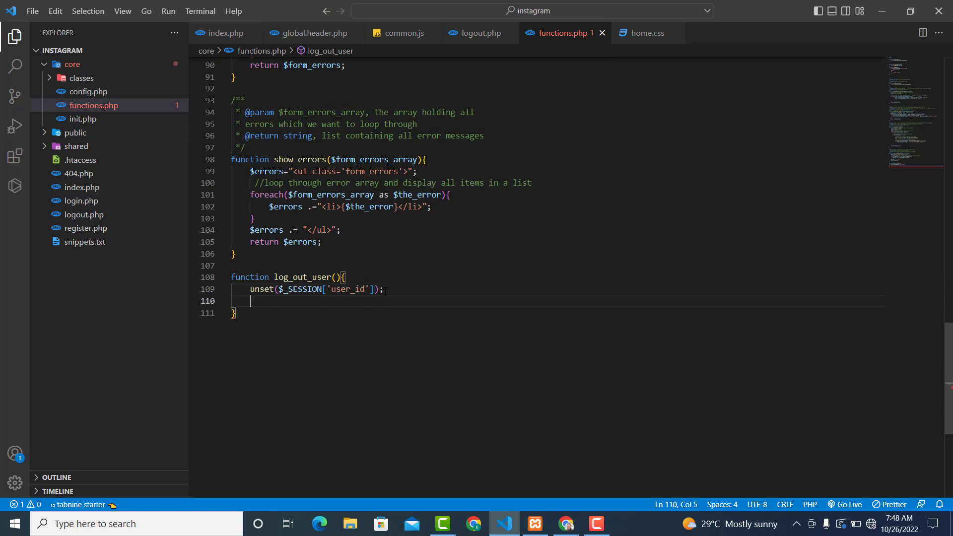
text($)
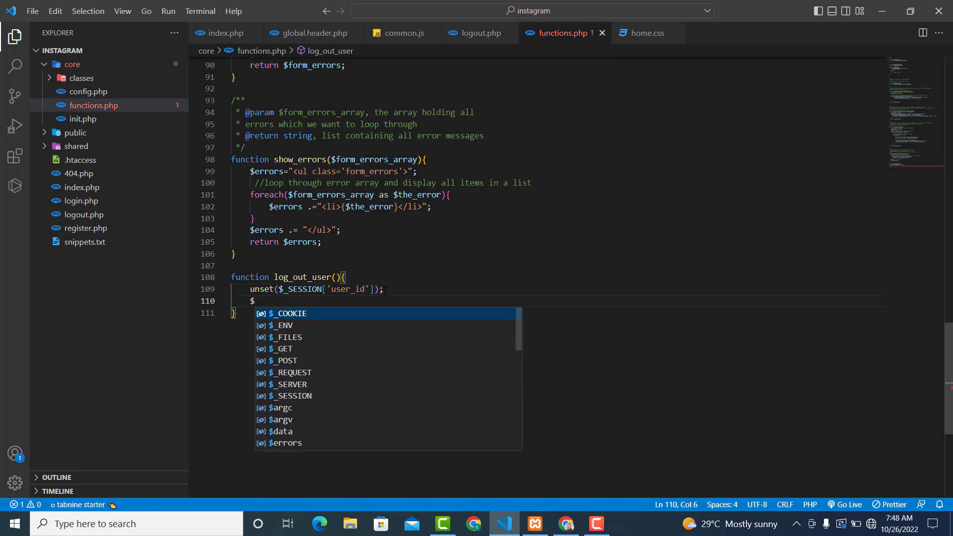
text(_SESSION=array();)
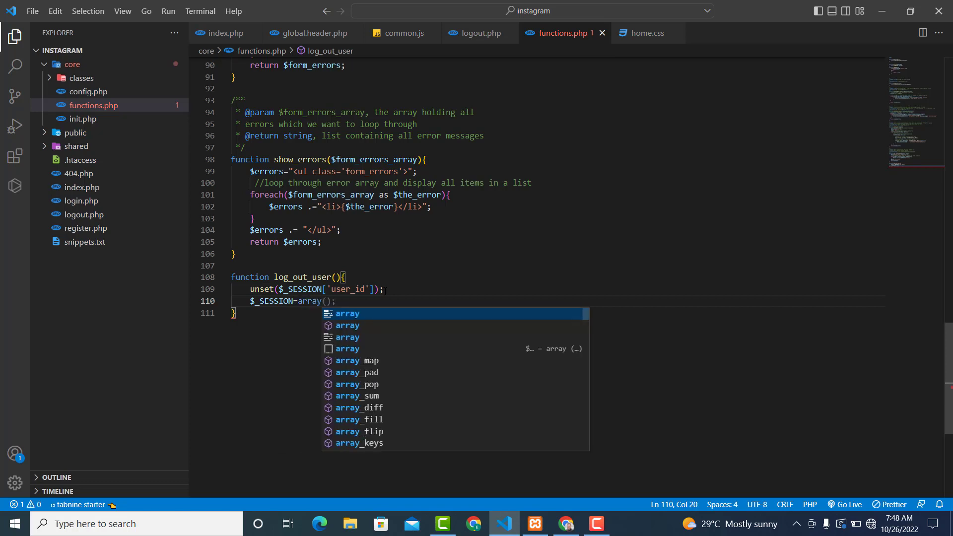
Finish with session_destroy(), session_regenerate_id() and return true.
key(Enter)
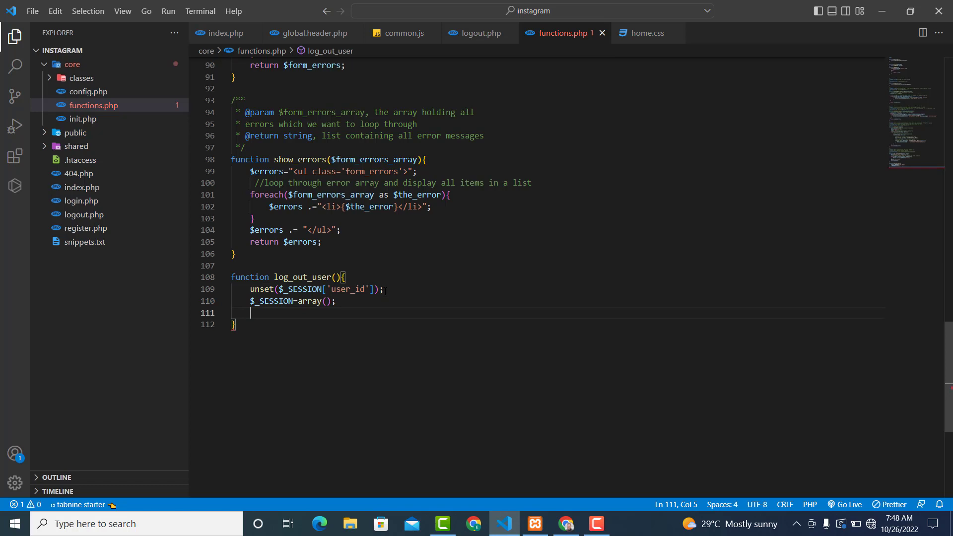
text(ses)
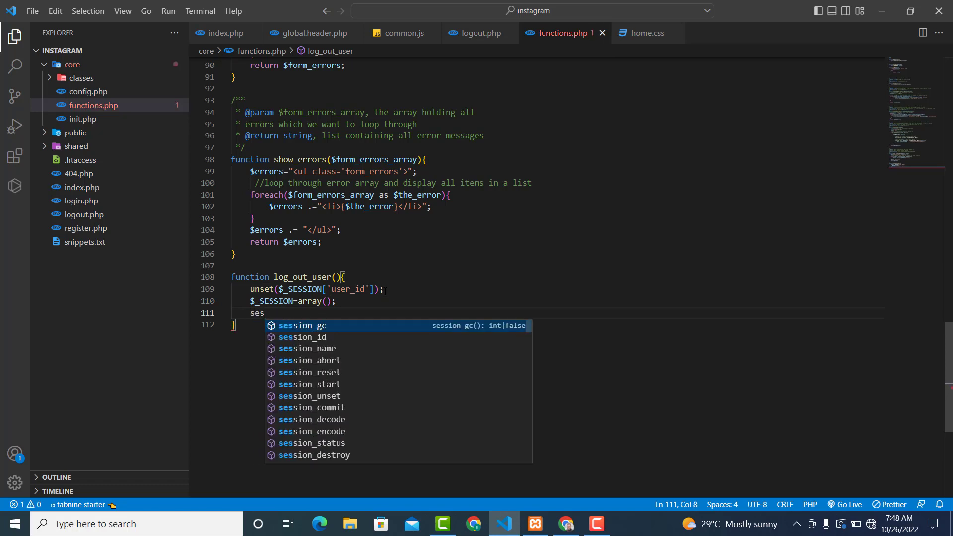
text(sion_destroy();)
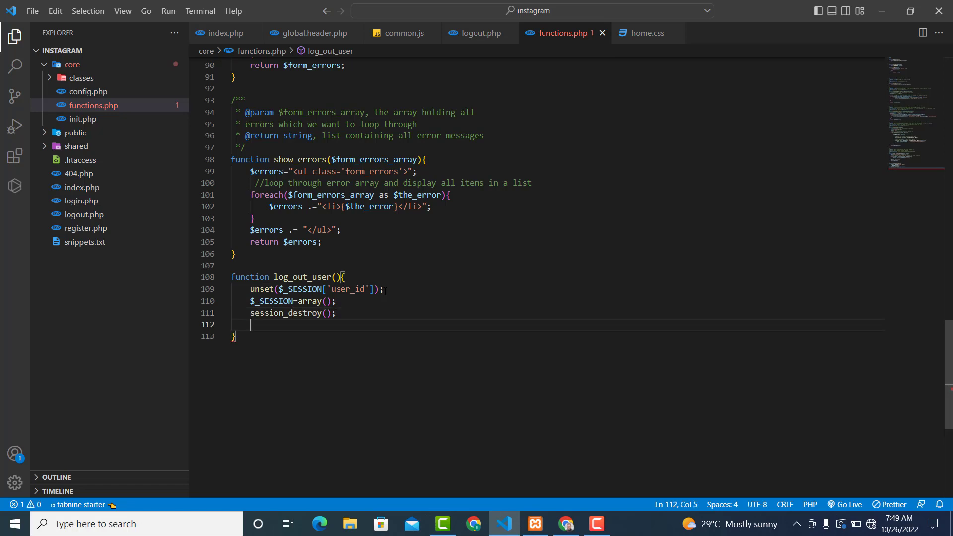
text(session)
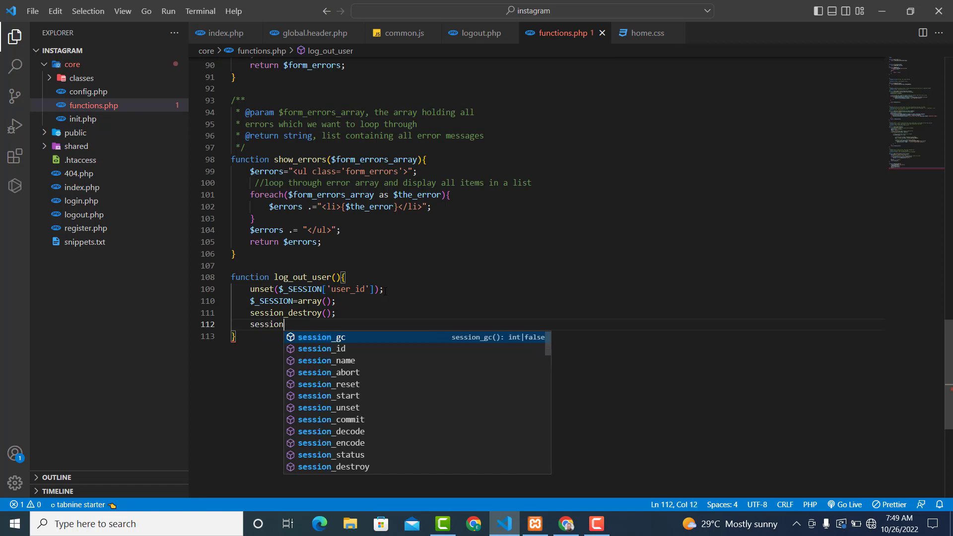
text(_re)
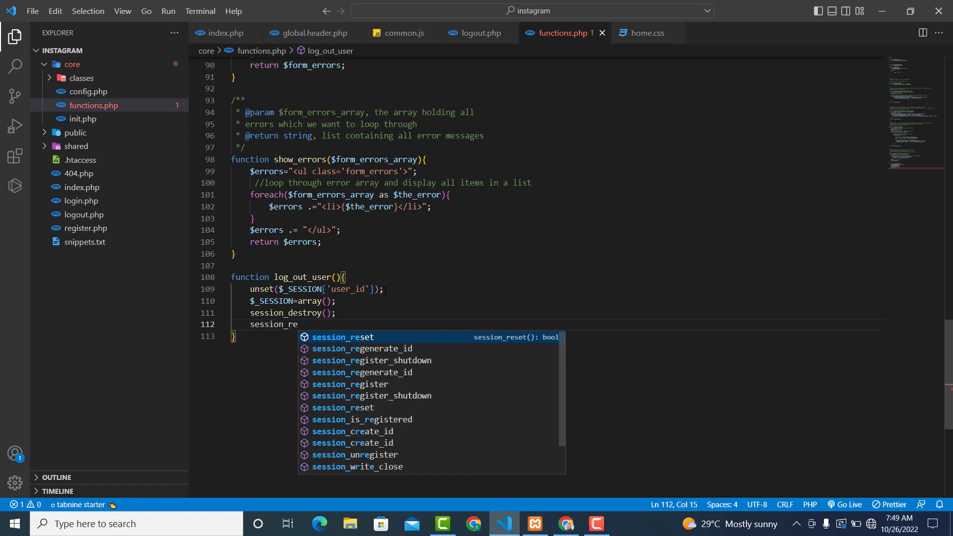
click(362, 349)
text(return t)
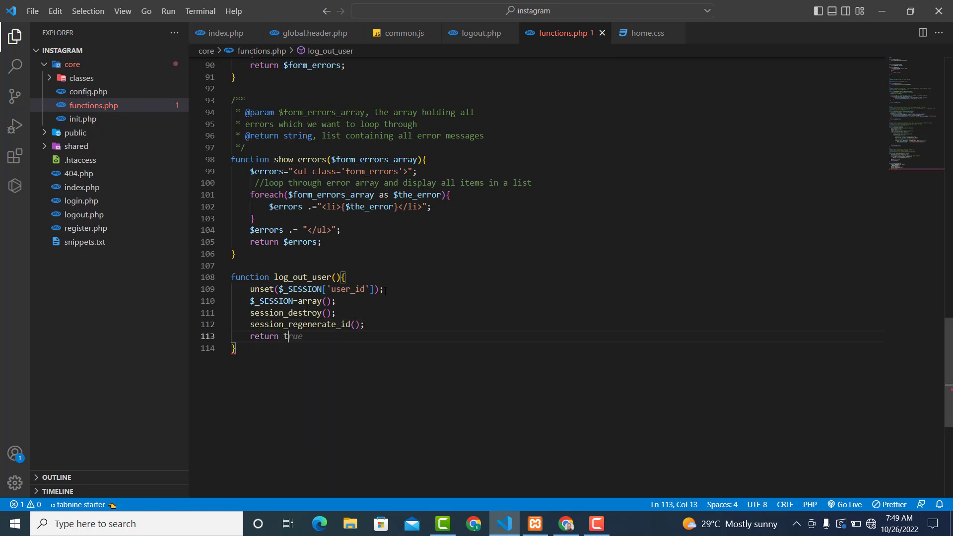
text(rue;)
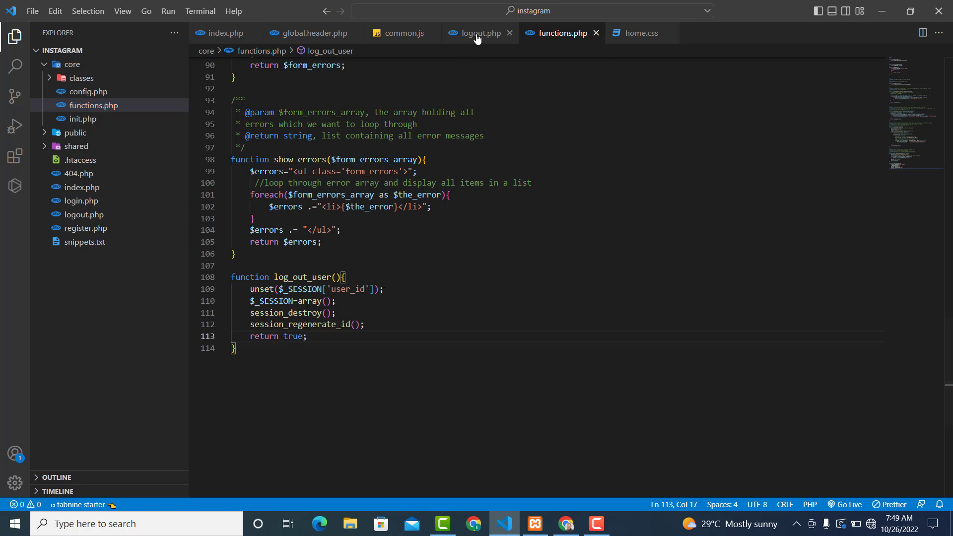
Call log_out_user(); and loggedIn(); in logout.php below the require line.
click(478, 33)
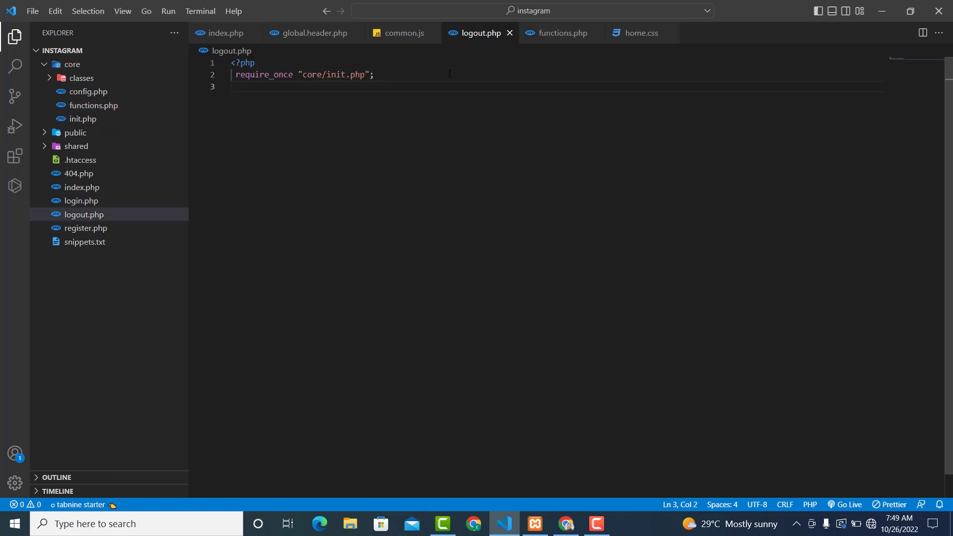
text(lo)
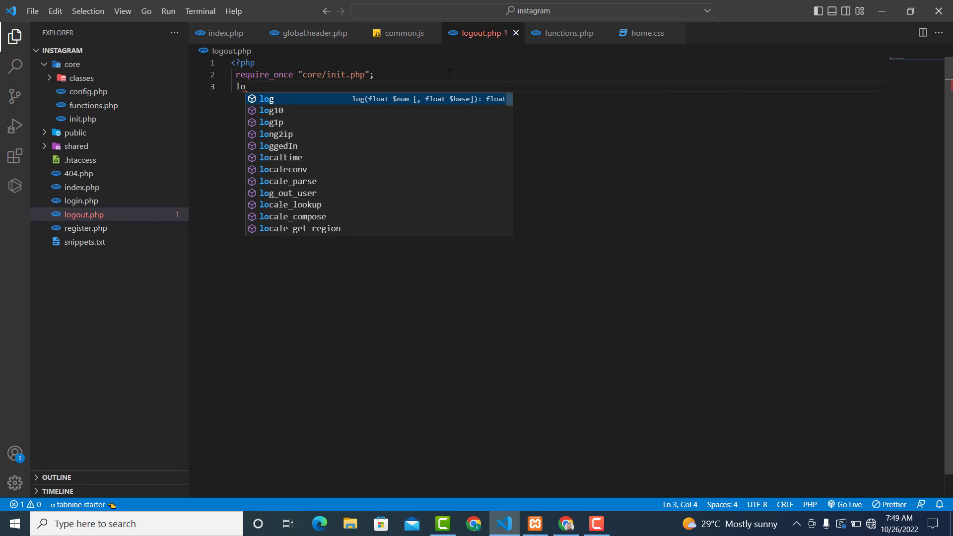
text(g_out_user()
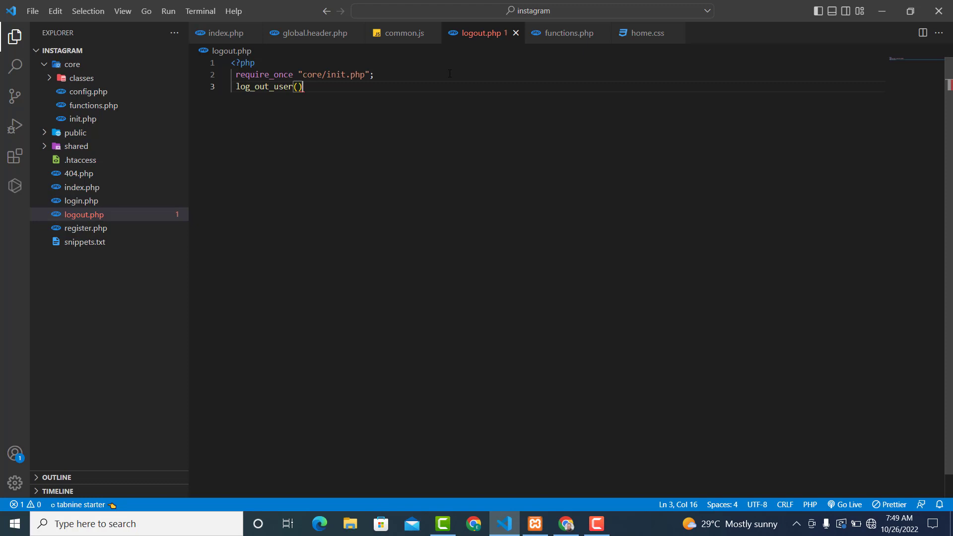
text(;)
text(loggedIn()
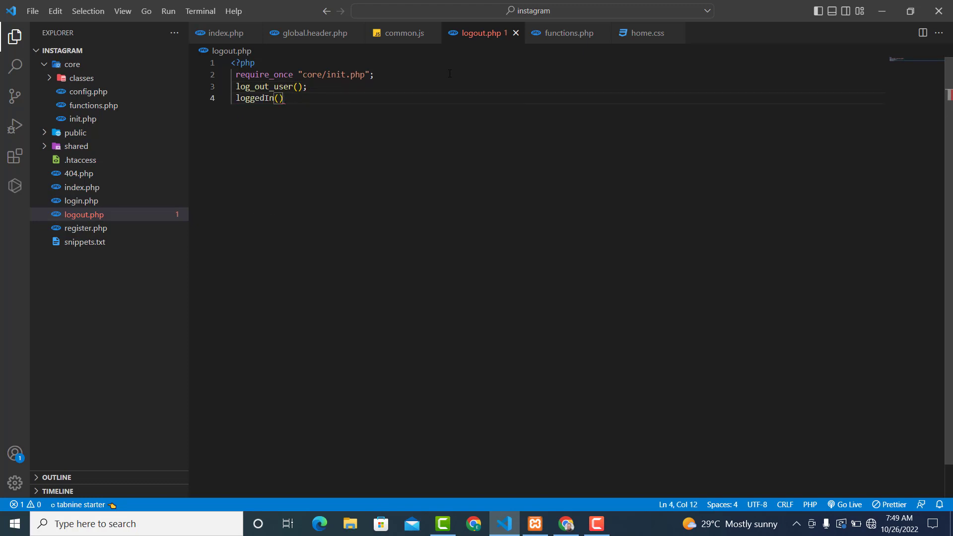
text(;)
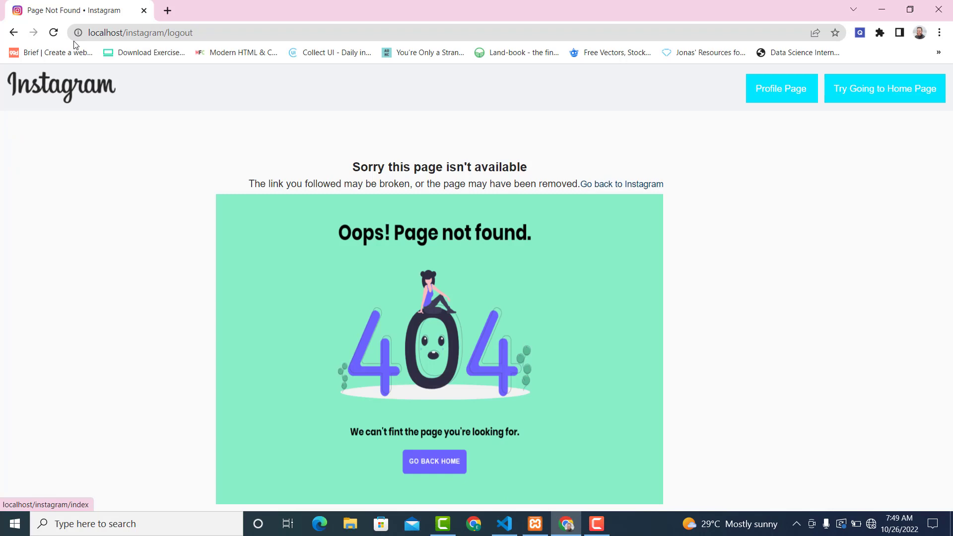
Reload the logout page and read the session_regenerate_id 'no active session' warning.
click(52, 31)
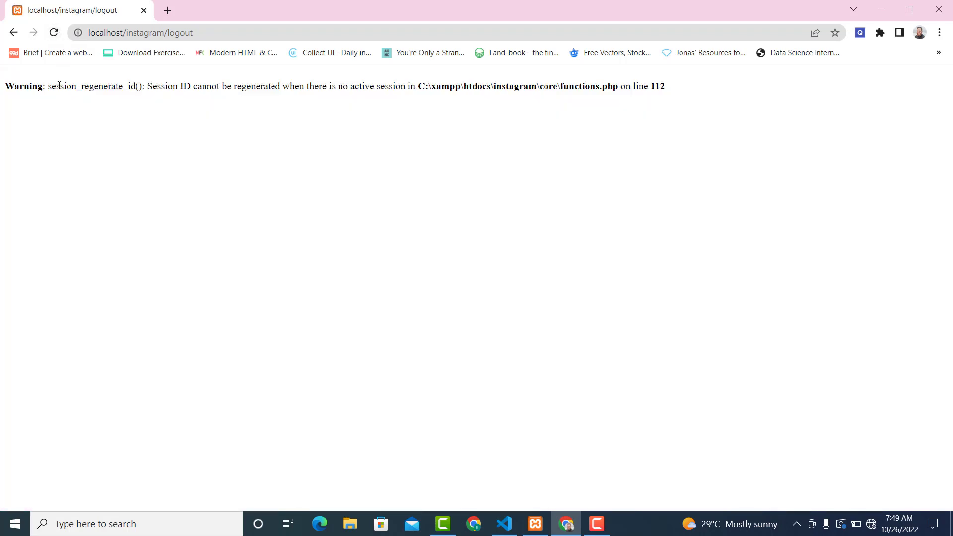
mouse_move(148, 90)
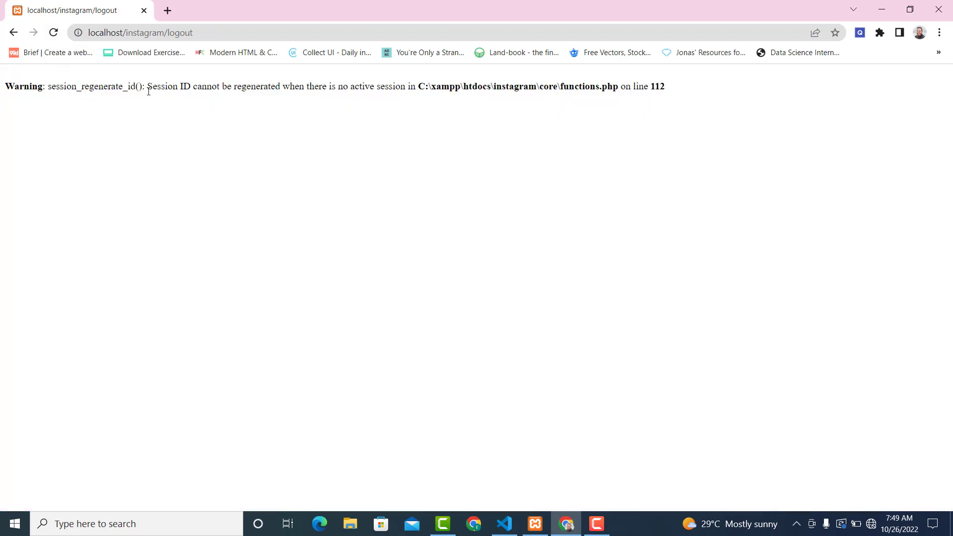
double_click(159, 86)
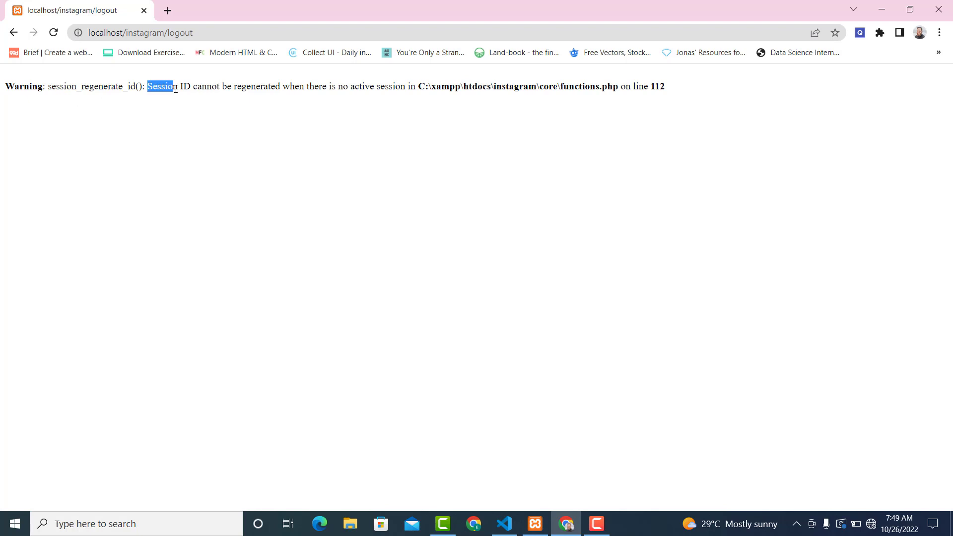
drag(172, 86, 233, 87)
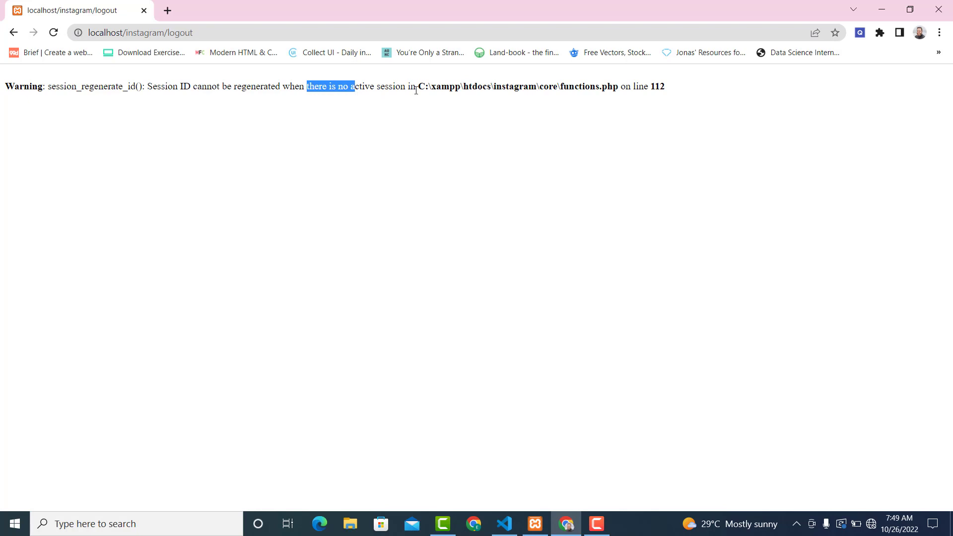
click(505, 523)
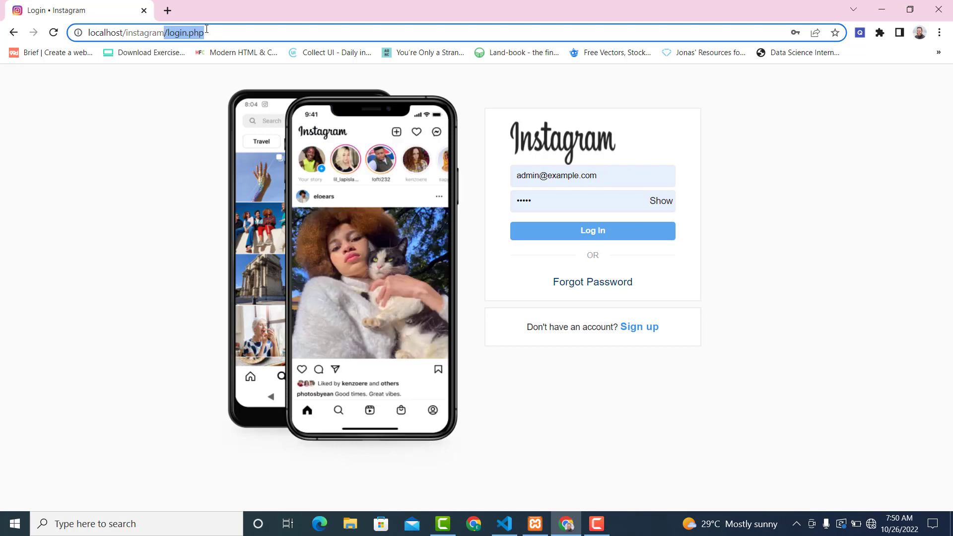
mouse_move(444, 376)
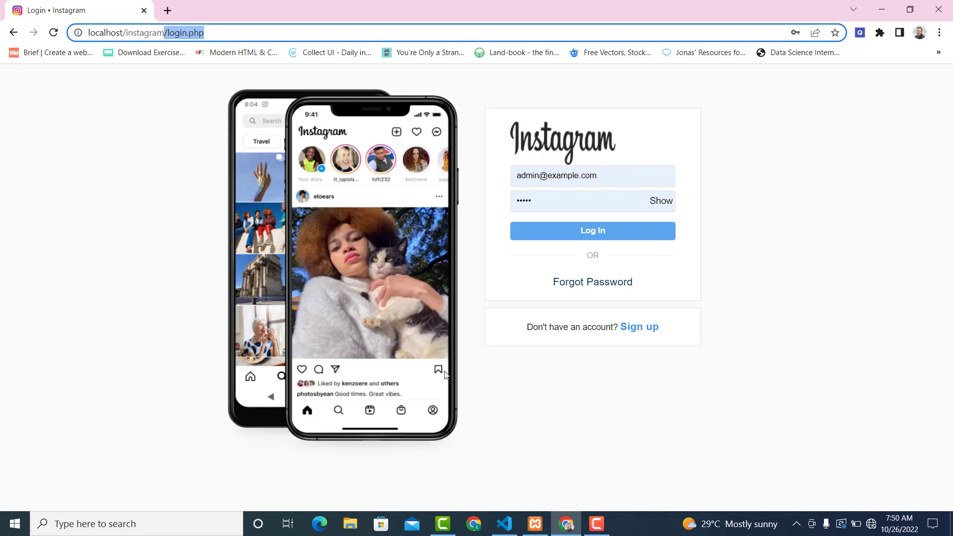
Register a new test account through the sign-up form to reach the feed.
click(503, 523)
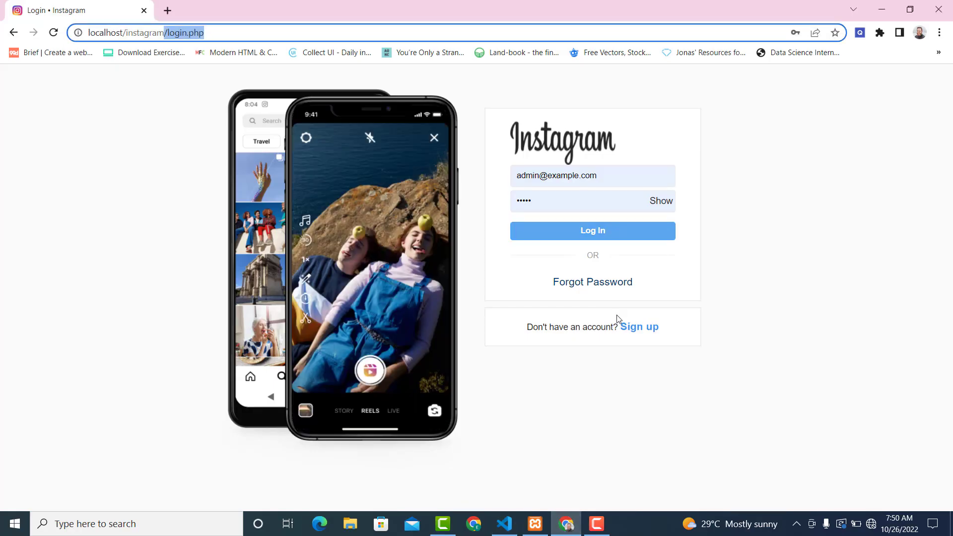
click(639, 327)
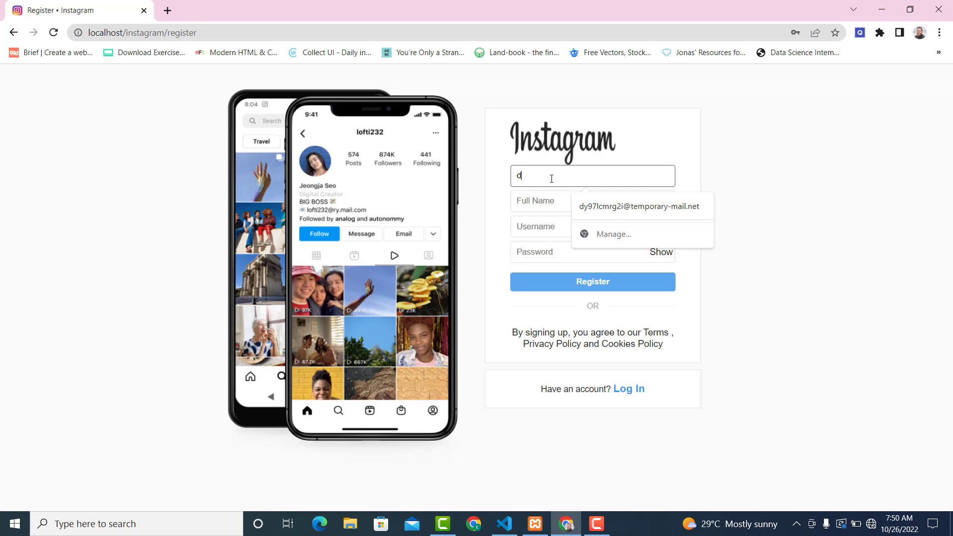
text(ddddddd)
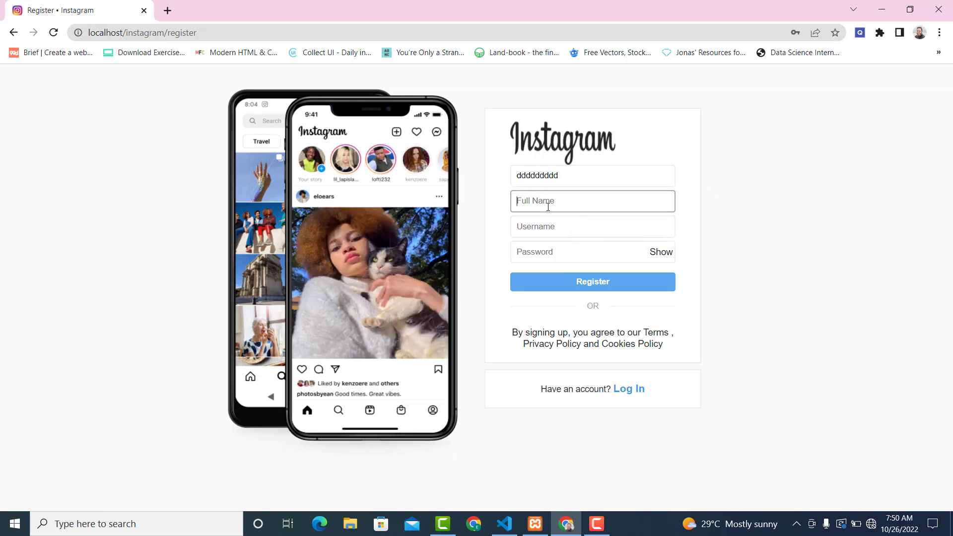
text(dddddddddddd)
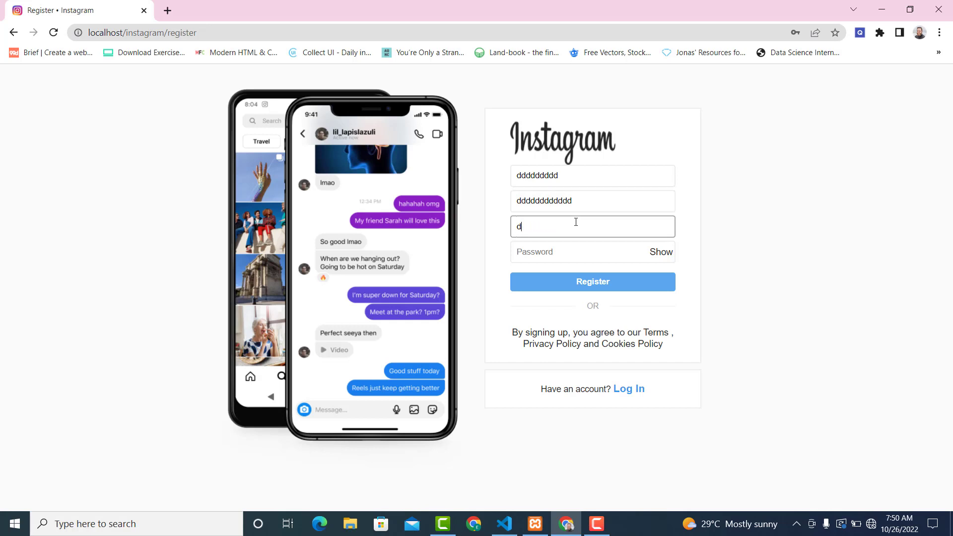
click(578, 252)
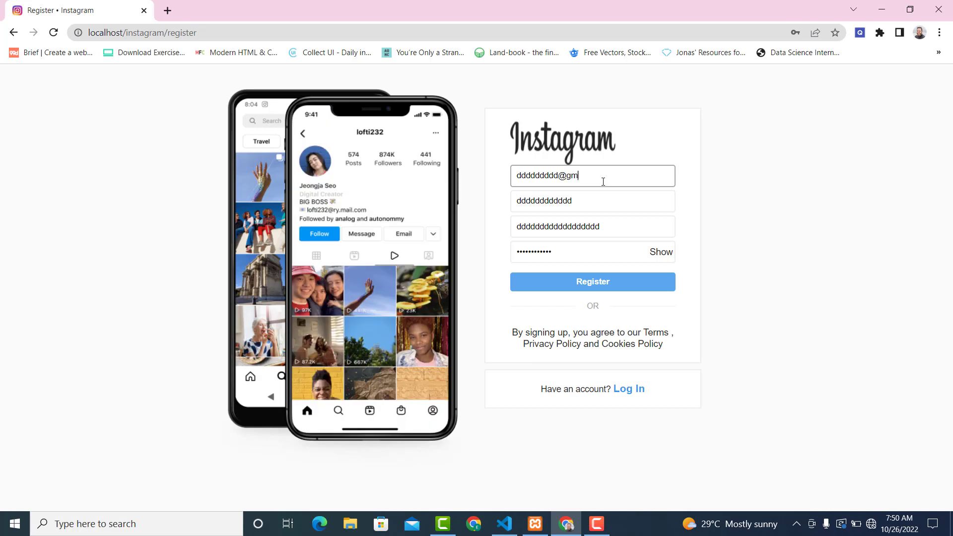
text(ail.com)
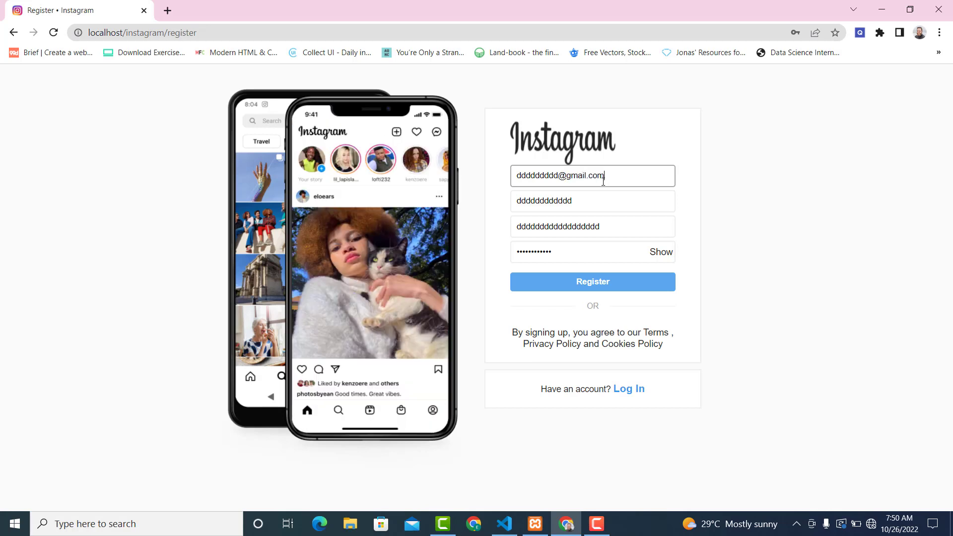
click(592, 281)
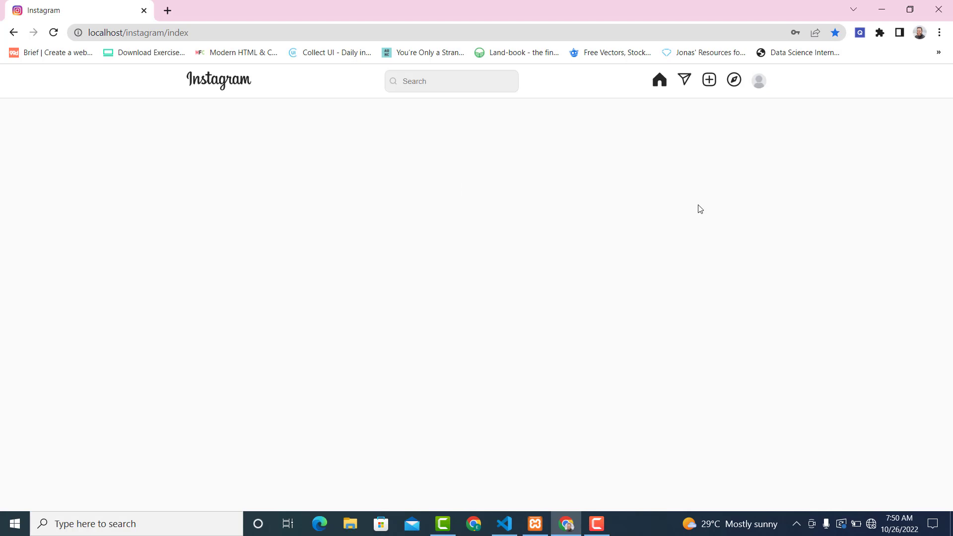
Log out again, reproducing the session warning, and return to logout.php in the editor.
click(757, 79)
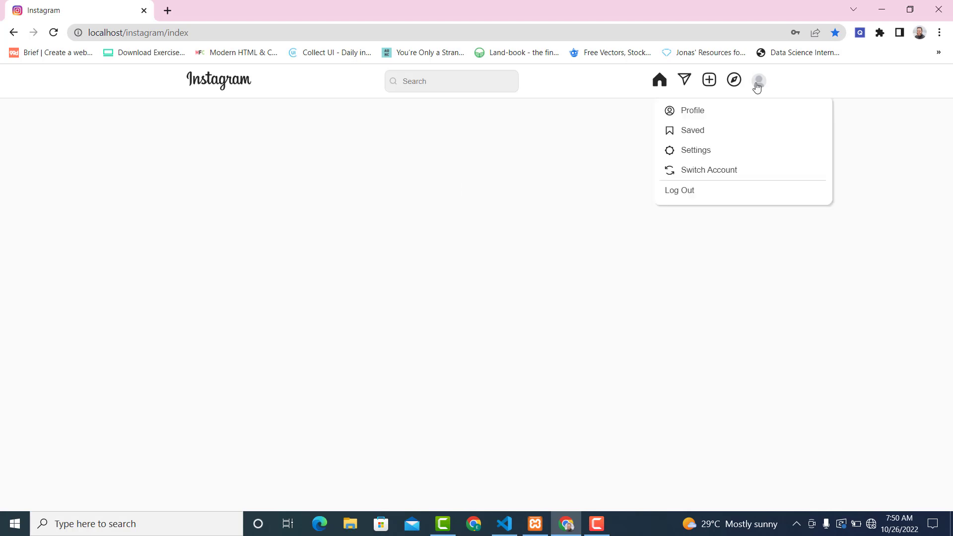
click(680, 191)
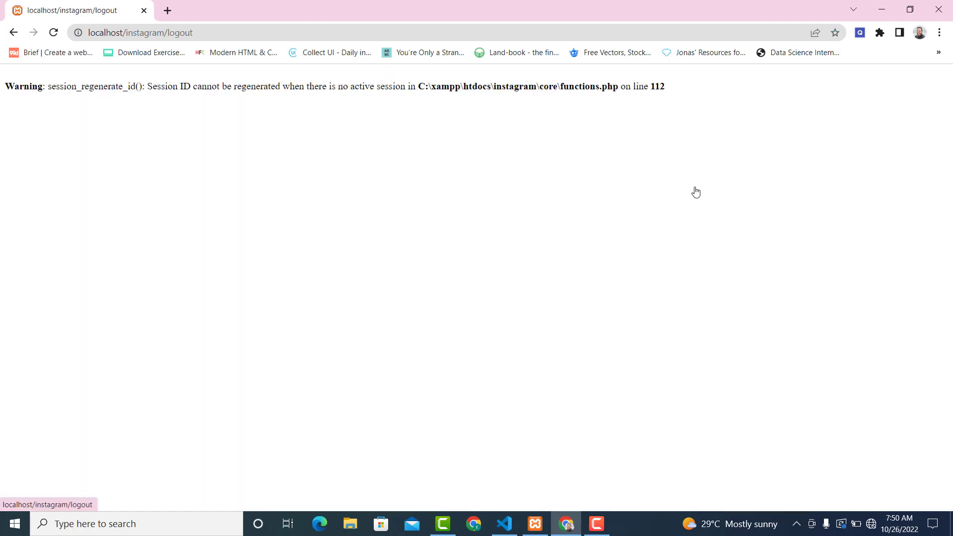
mouse_move(158, 89)
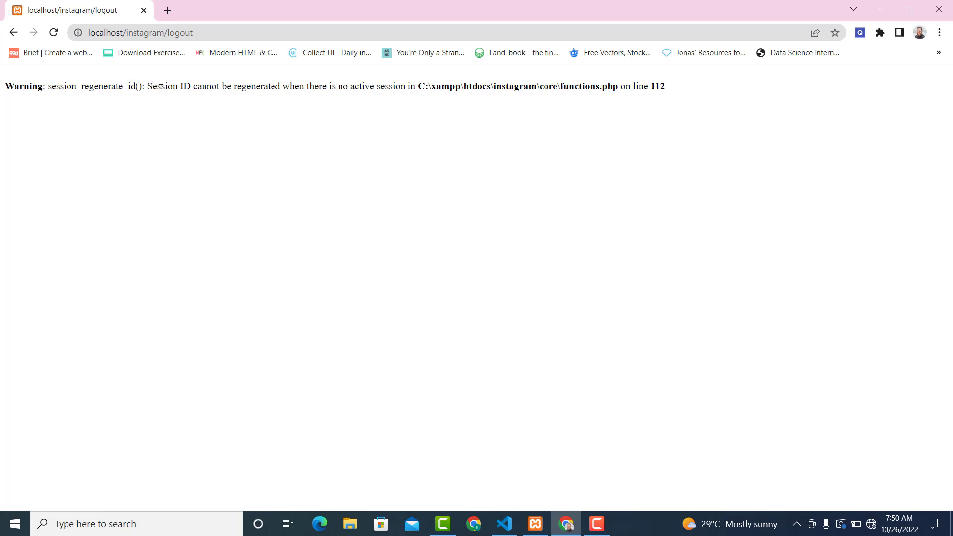
drag(159, 87, 351, 87)
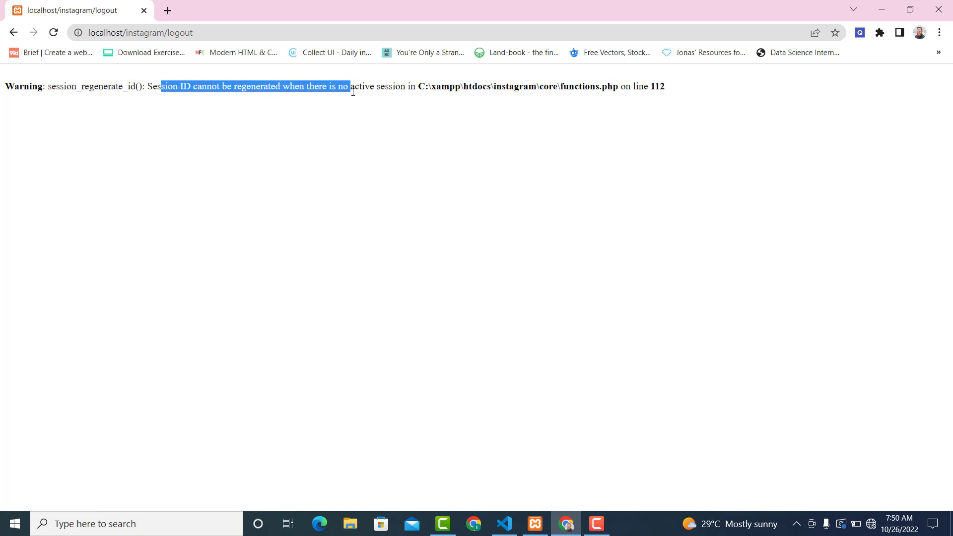
click(504, 524)
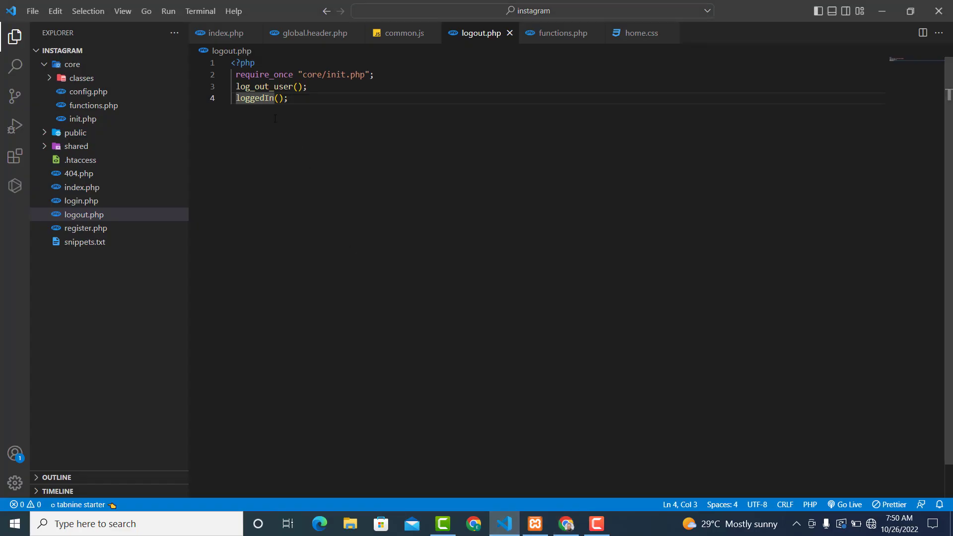
mouse_move(537, 54)
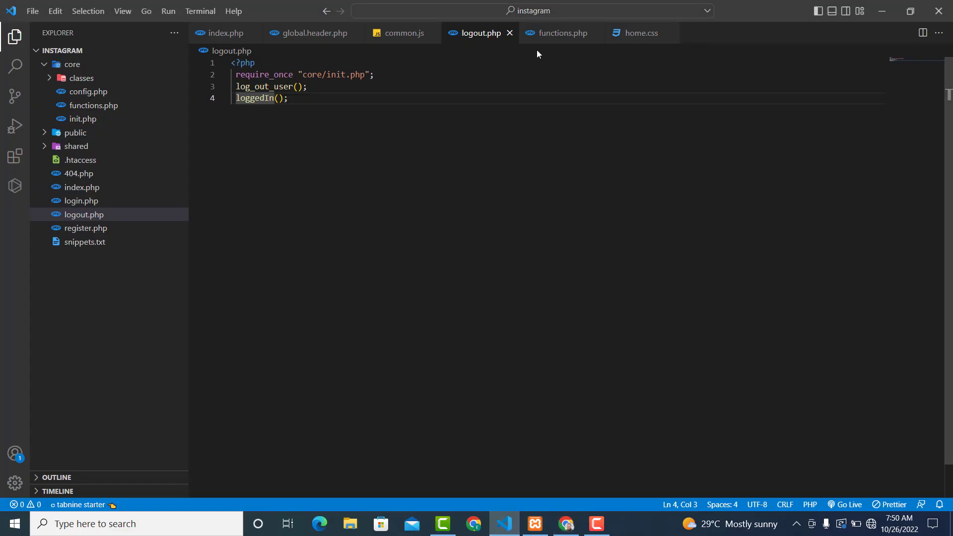
Remove the session_regenerate_id(); line from log_out_user in functions.php.
click(562, 33)
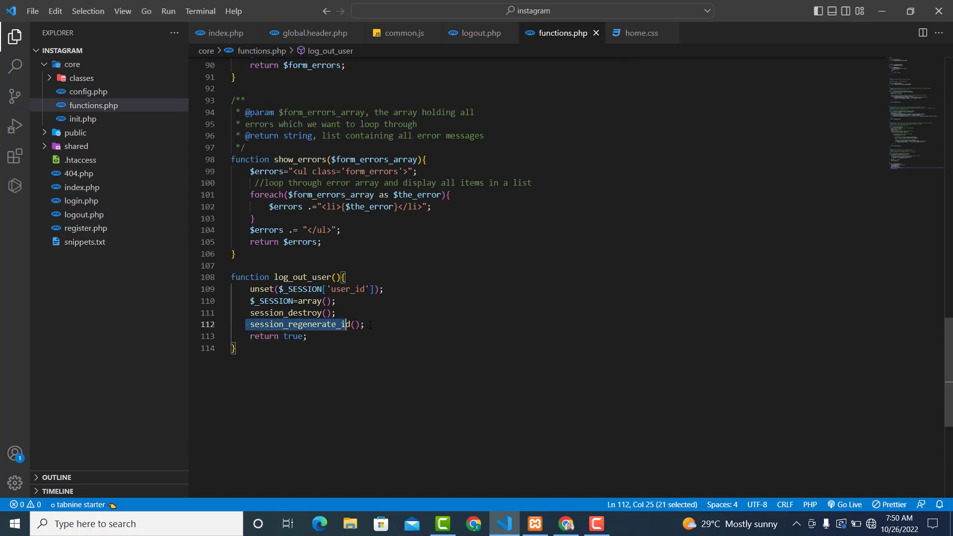
key(Delete)
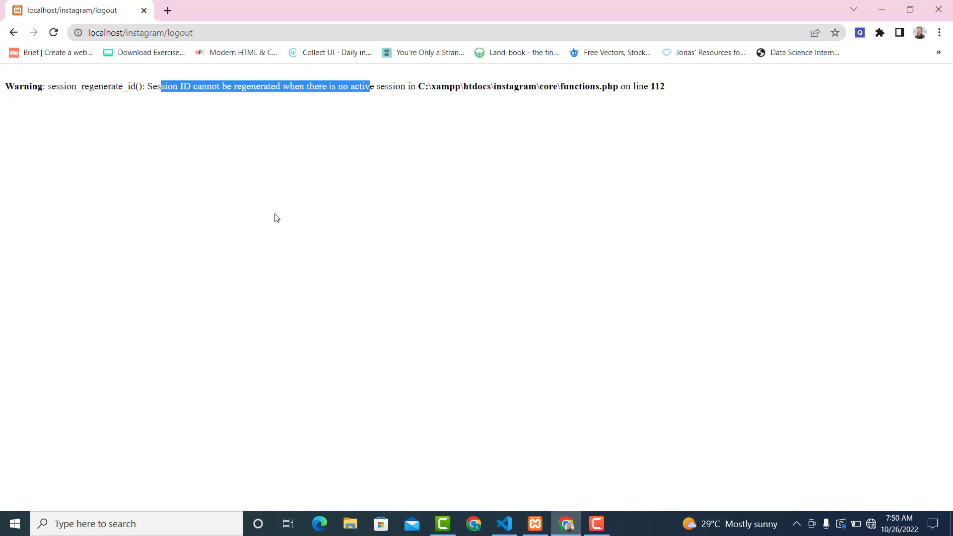
click(504, 523)
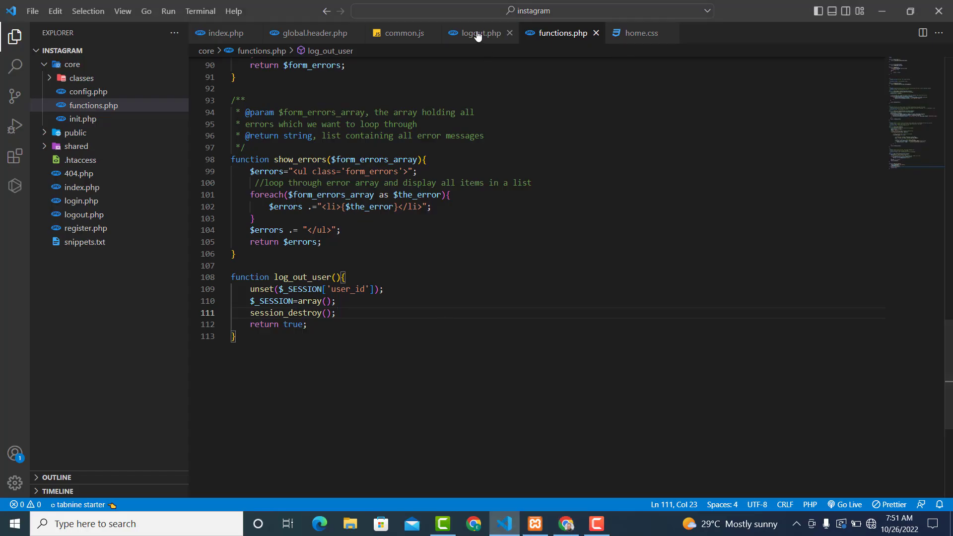
Replace the bare loggedIn(); call with an if(!loggedIn()) condition.
click(476, 33)
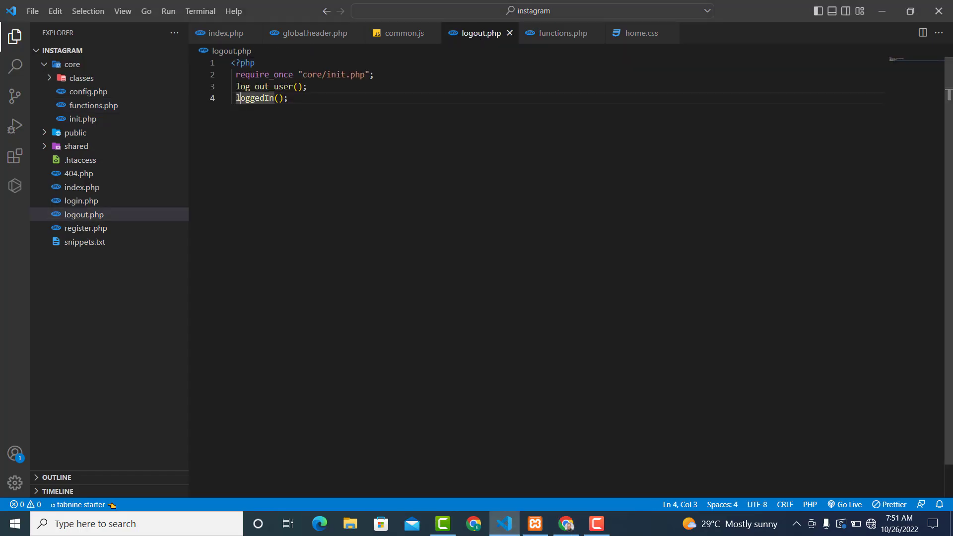
double_click(255, 98)
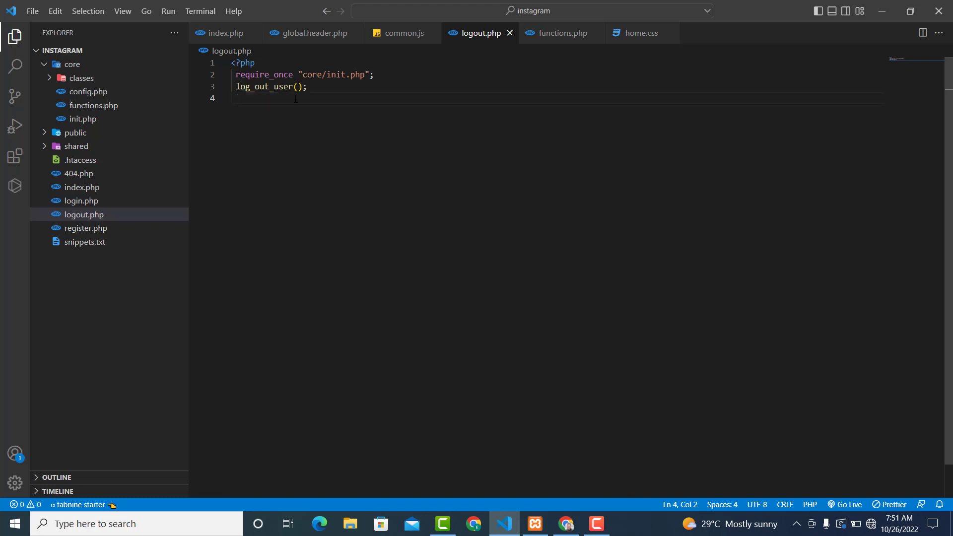
text(if()
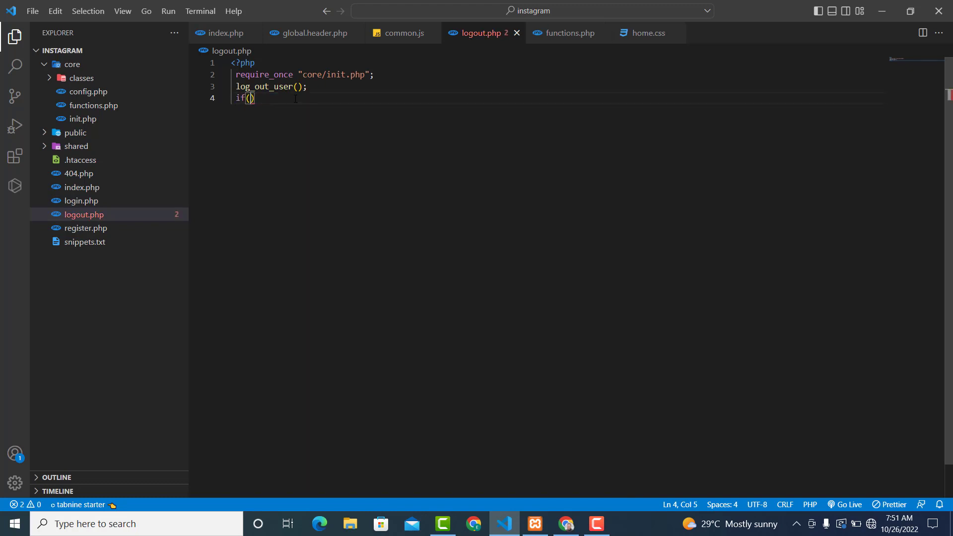
text(!$this->)
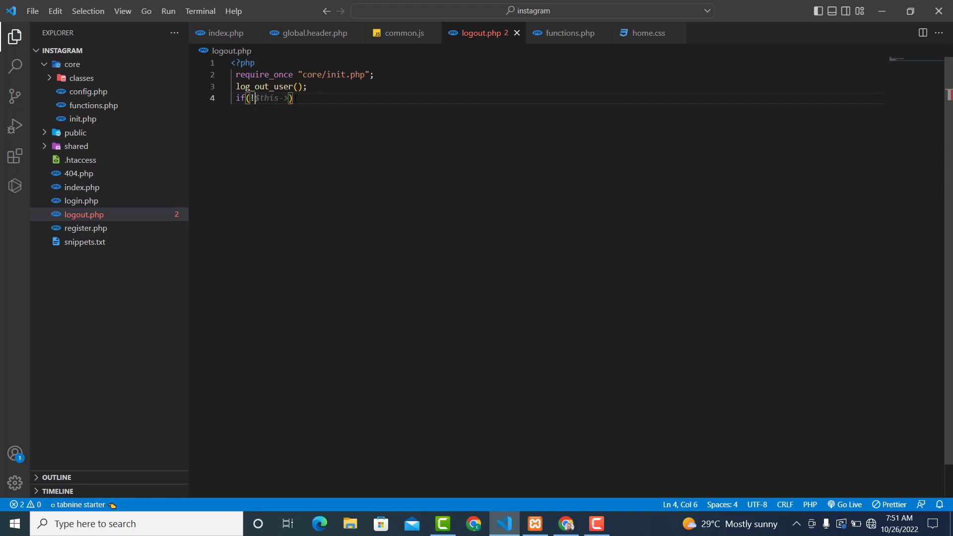
text(loggedIn())
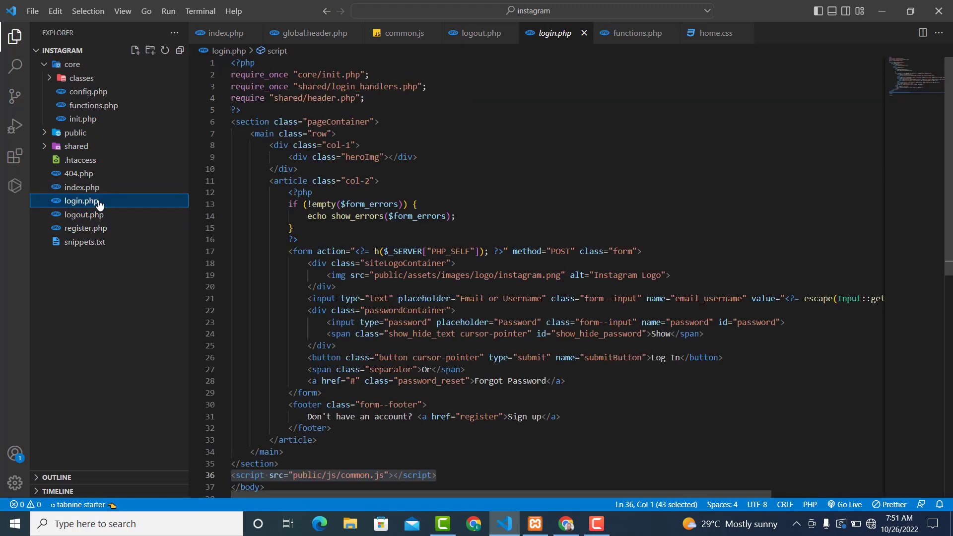
mouse_move(84, 193)
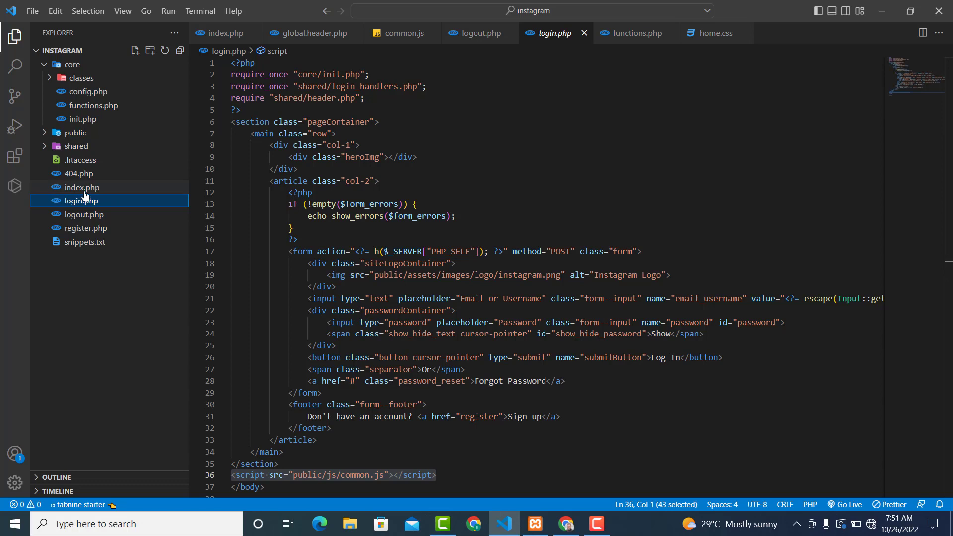
Add Redirect::to('login.php'); inside the block, as in index.php, and check log_out_user.
click(82, 187)
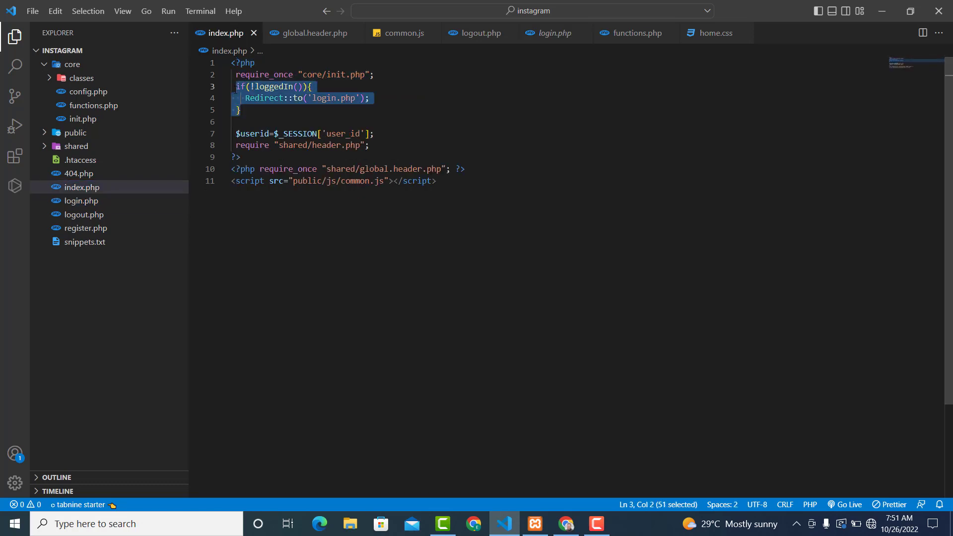
mouse_move(372, 32)
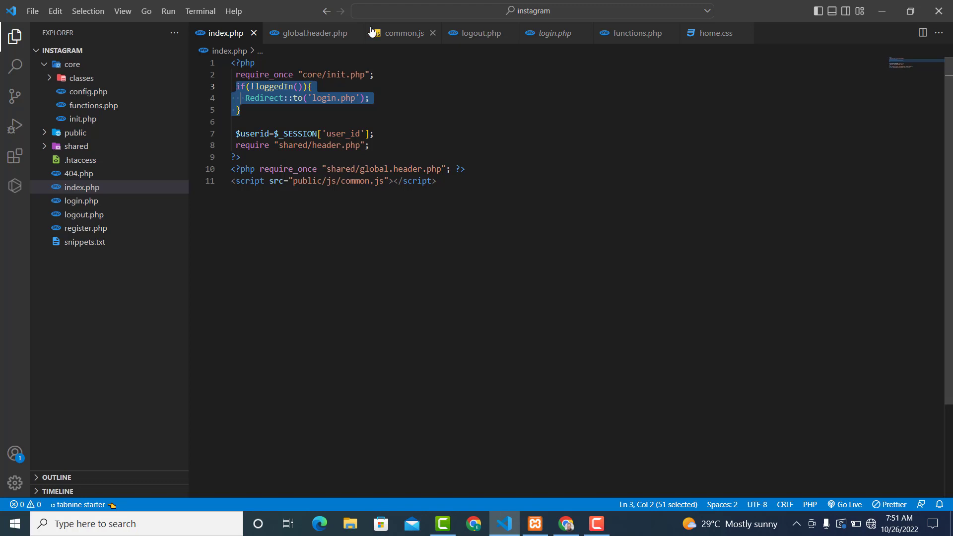
click(479, 33)
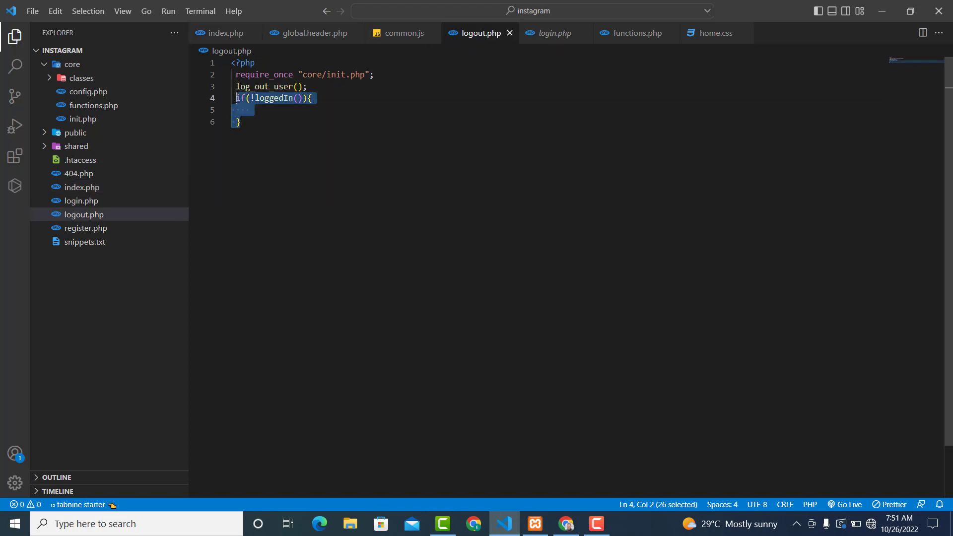
text(Redirect::to('login.php');)
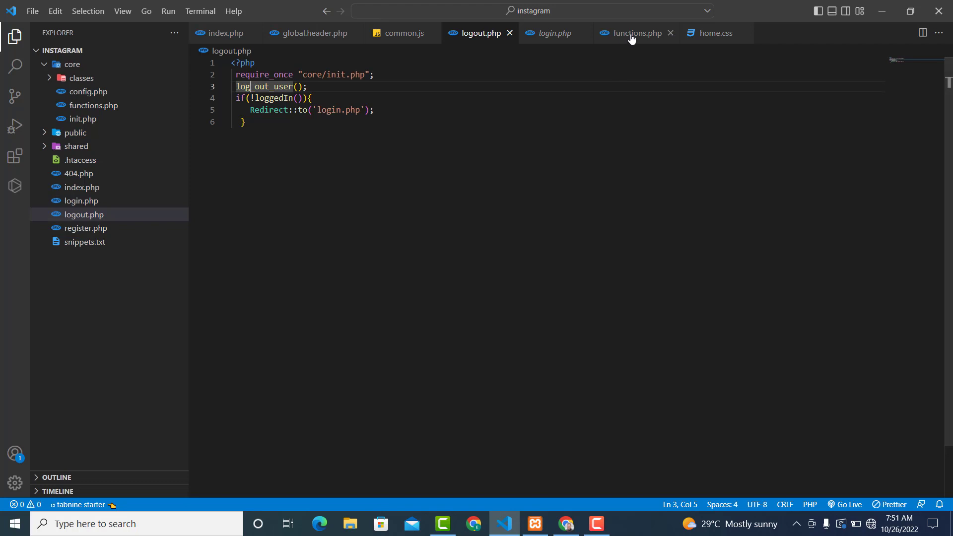
click(633, 33)
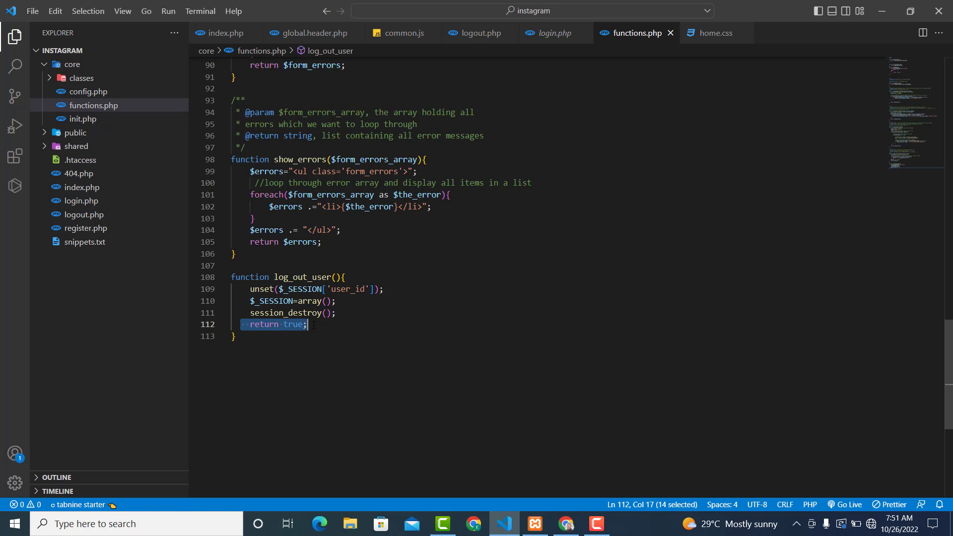
mouse_move(485, 49)
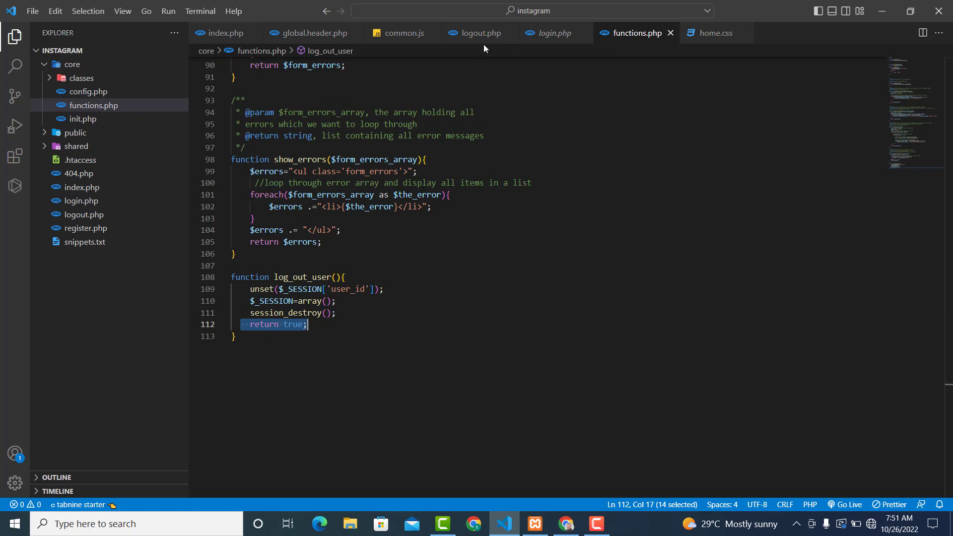
click(479, 32)
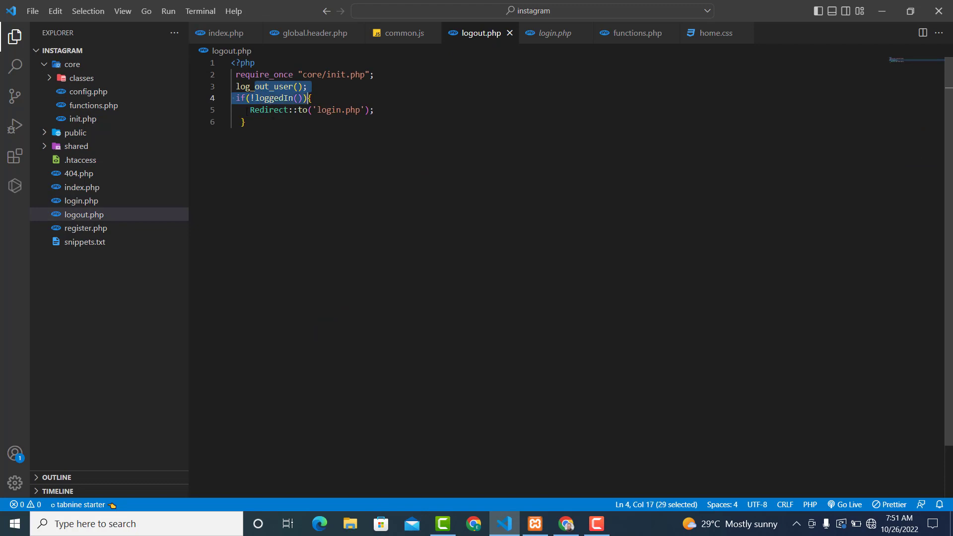
click(373, 110)
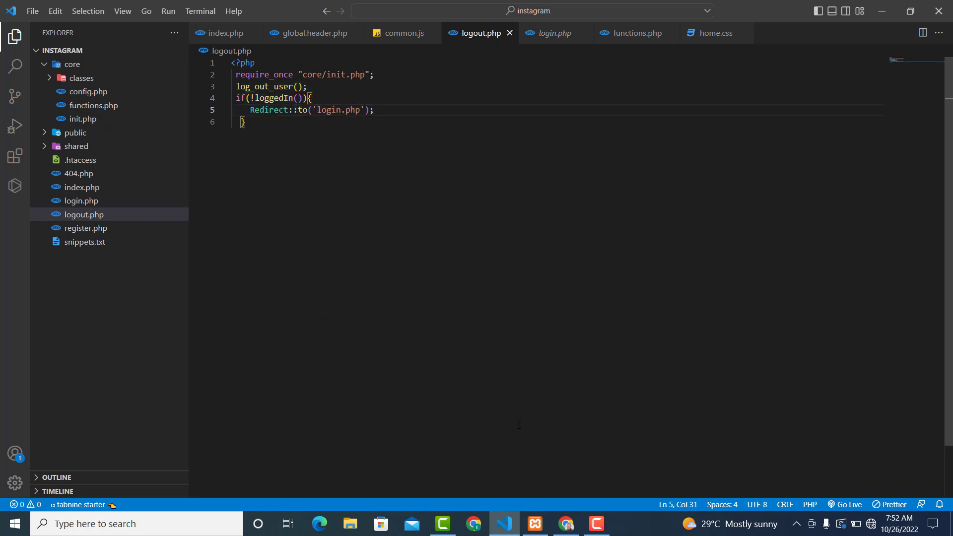
click(473, 524)
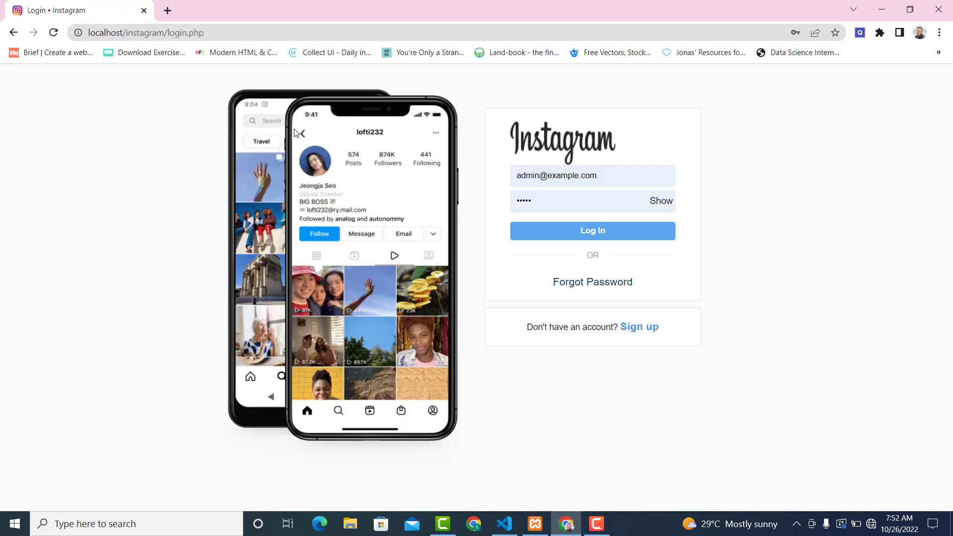
mouse_move(639, 327)
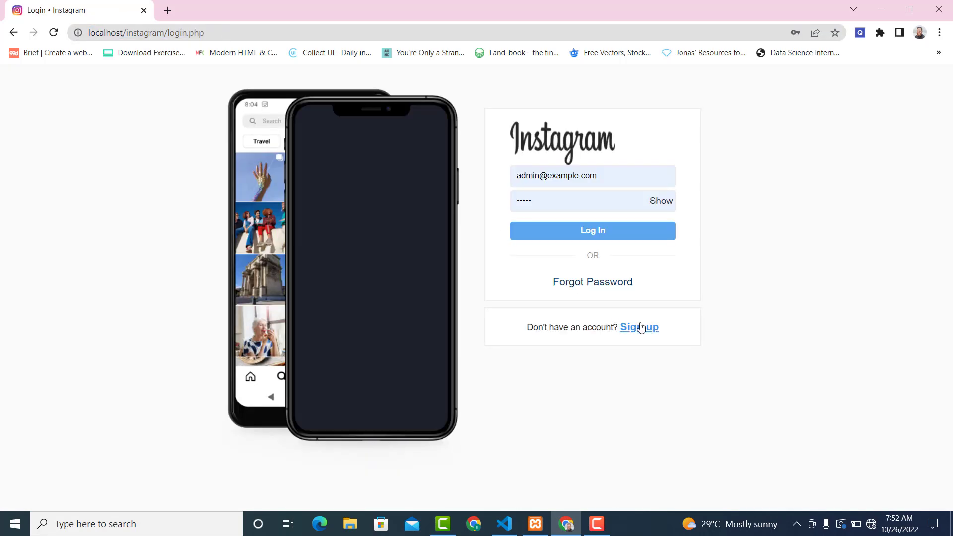
Register a new account, reach the home page, then log out to land on the login page.
click(639, 327)
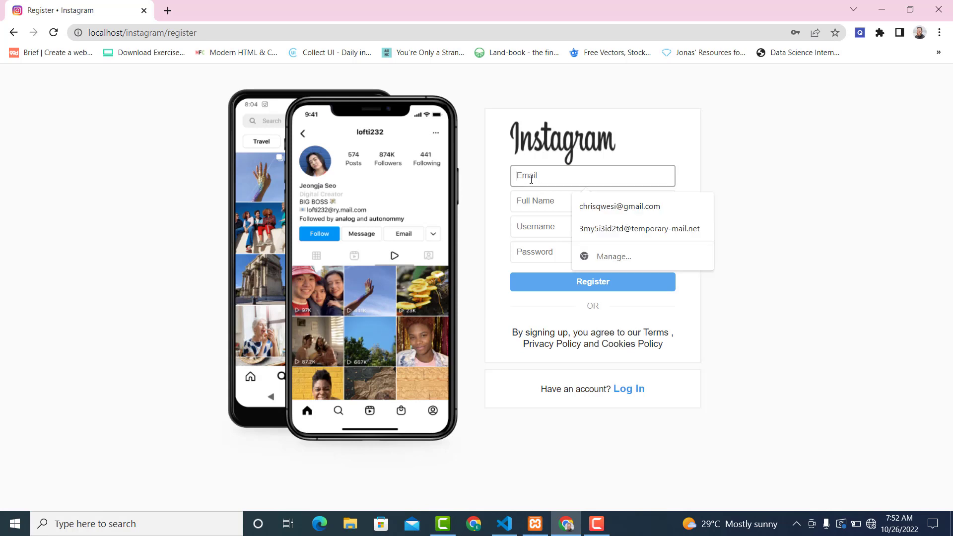
click(638, 229)
text(ssssssss)
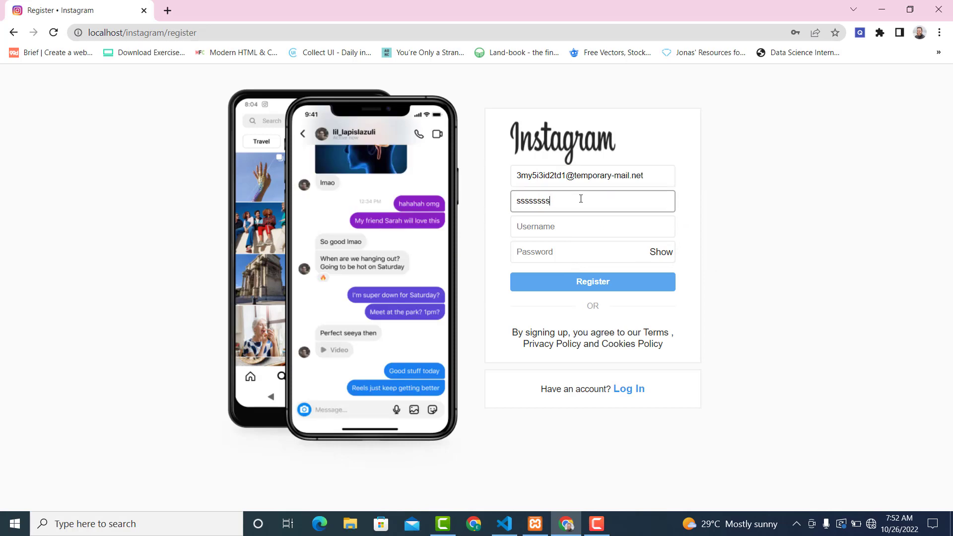
text(dddddddddd)
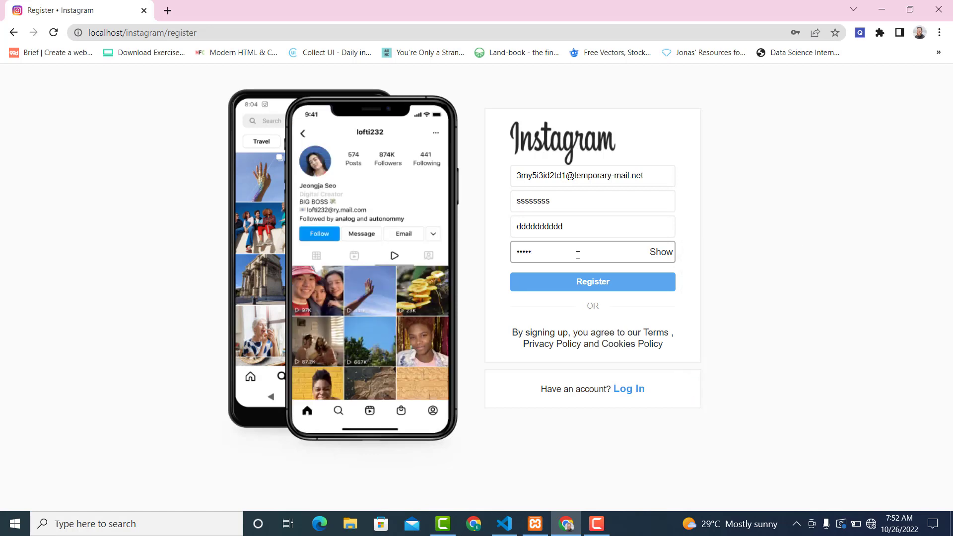
click(592, 281)
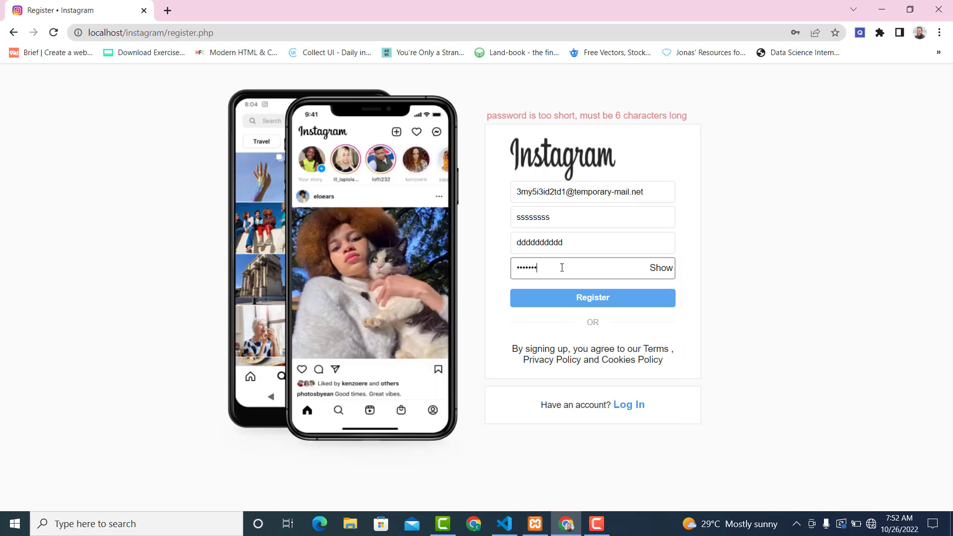
click(592, 298)
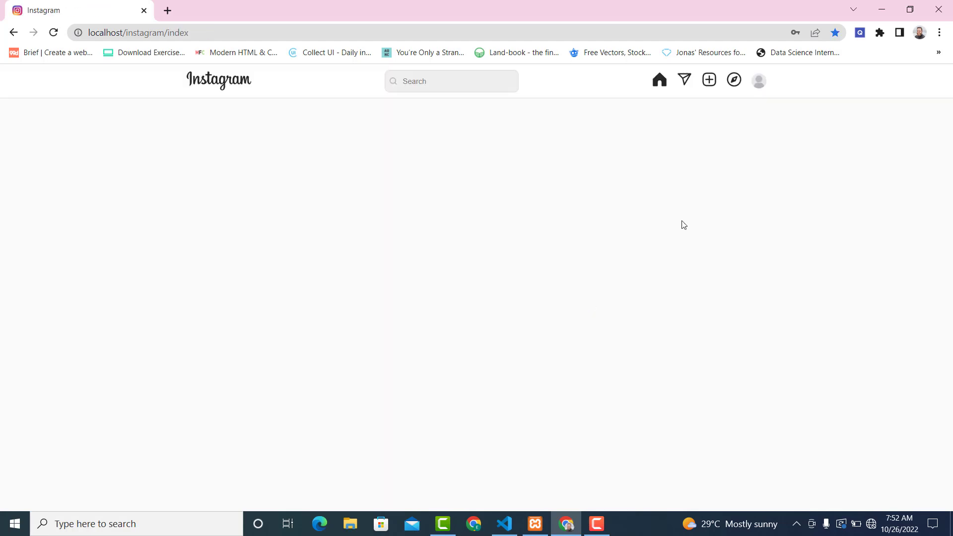
click(757, 80)
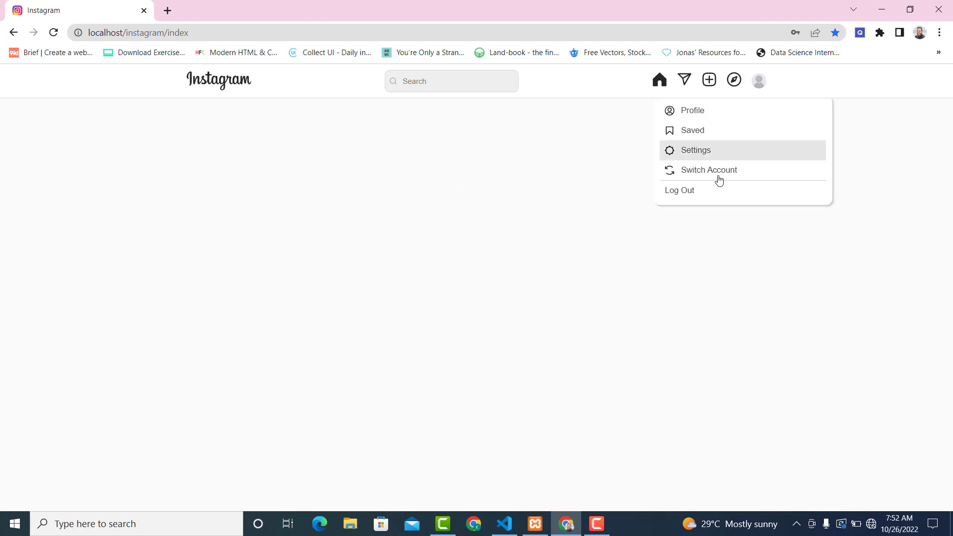
click(680, 190)
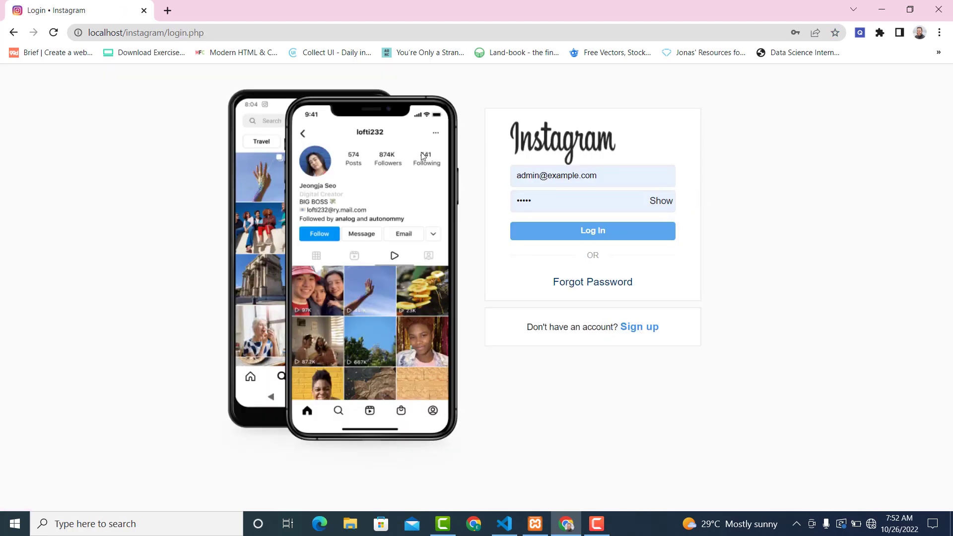
mouse_move(171, 139)
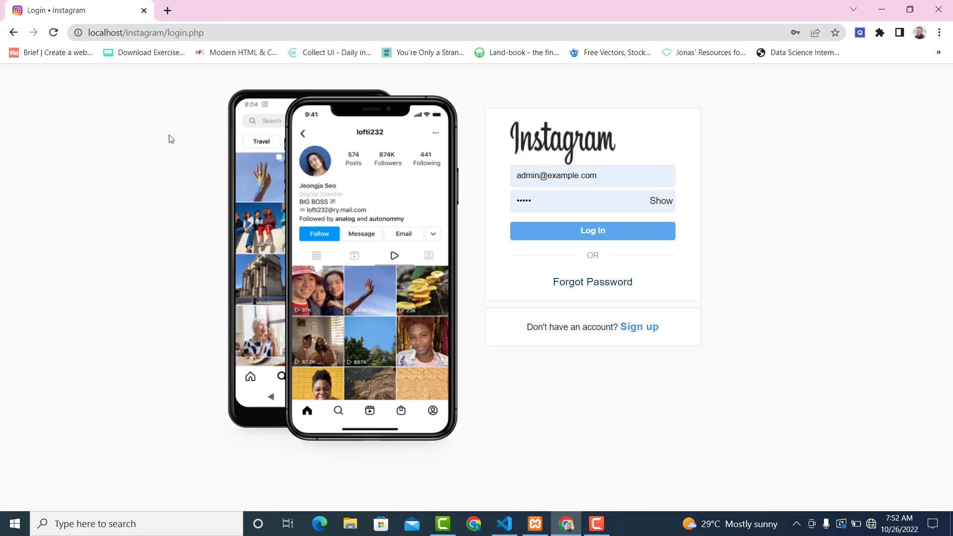